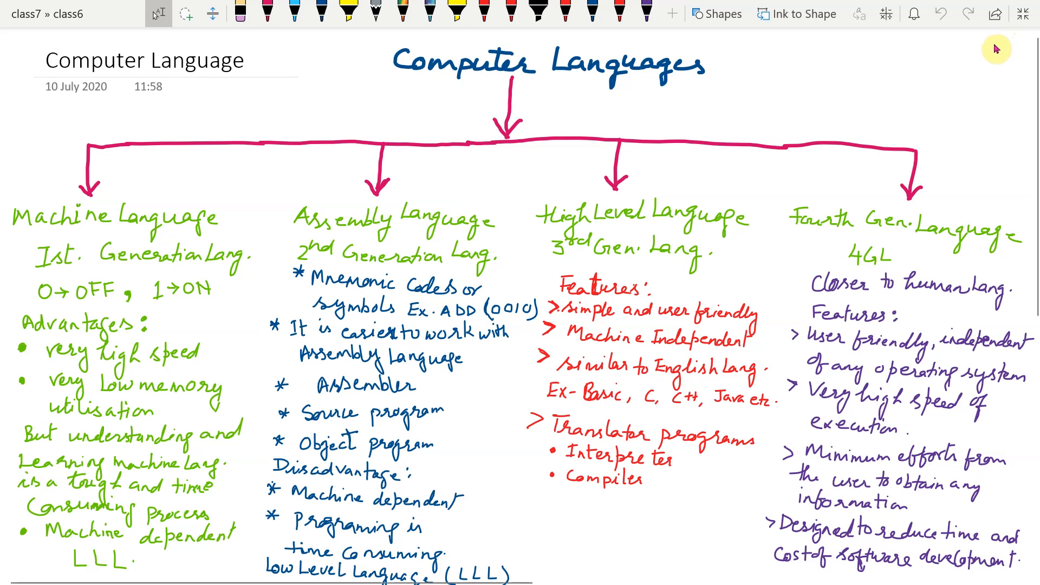
mouse_move(516, 273)
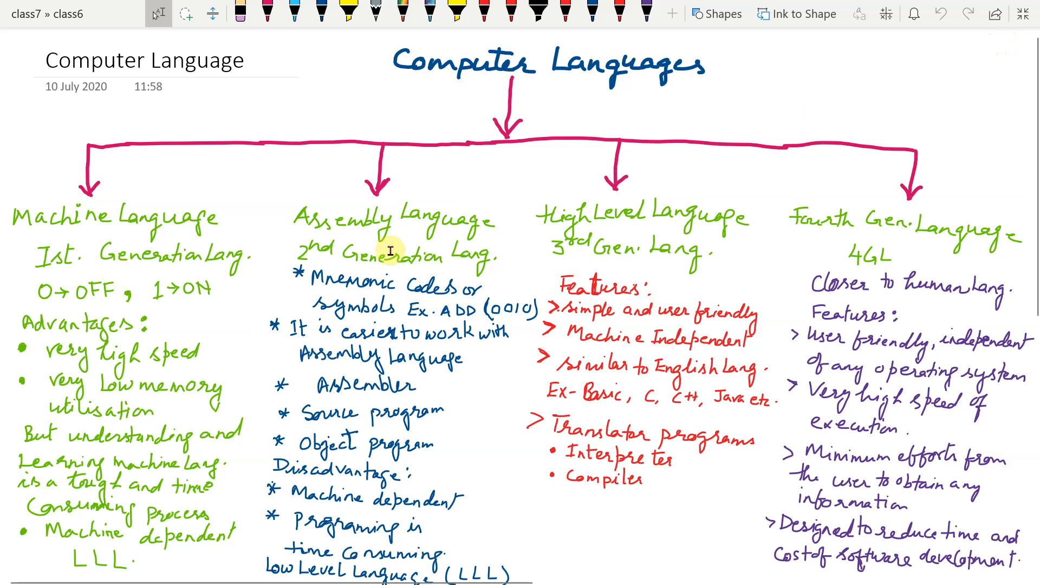
mouse_move(739, 239)
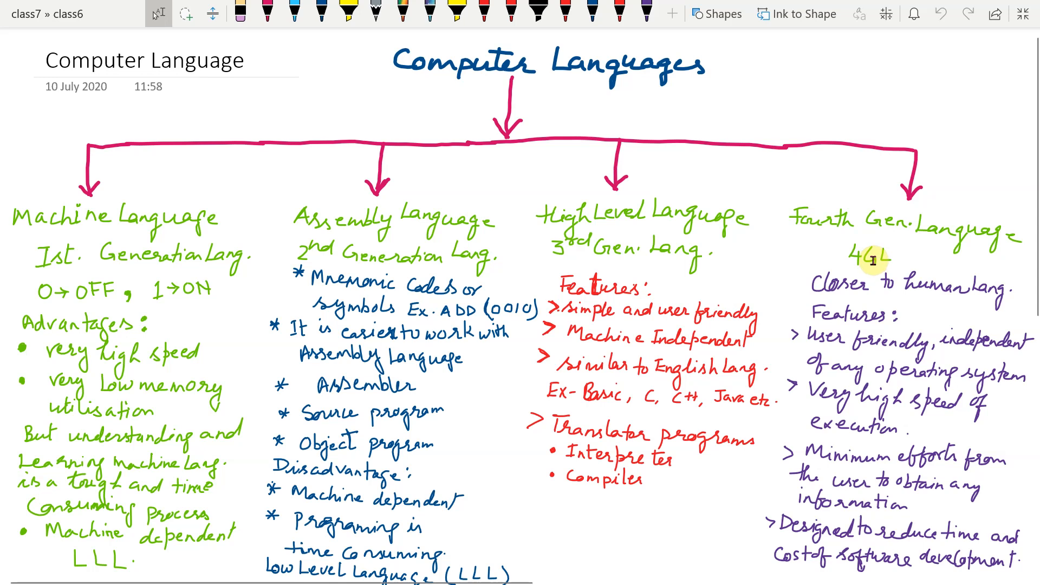
mouse_move(388, 314)
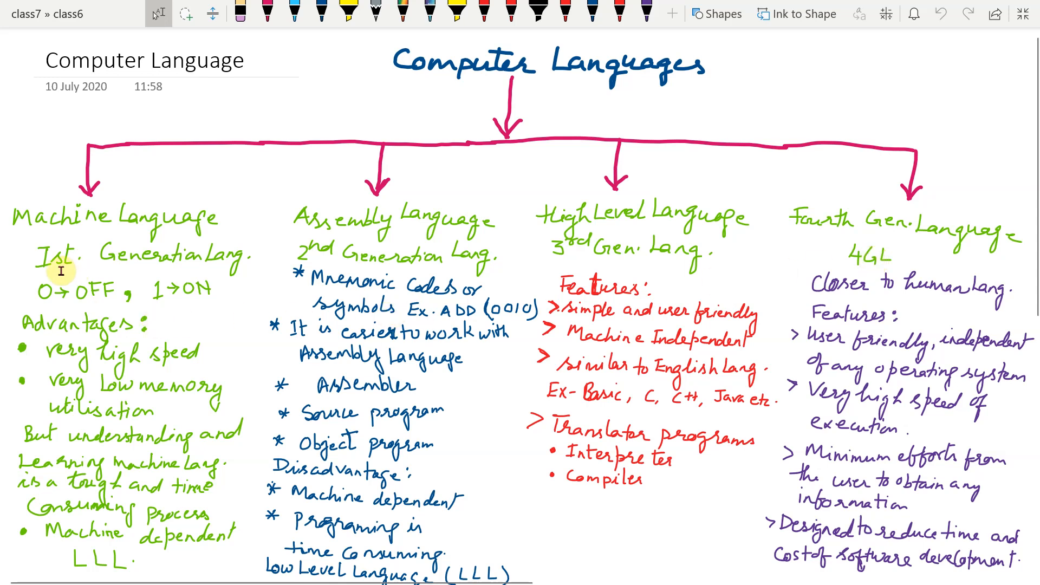
mouse_move(52, 301)
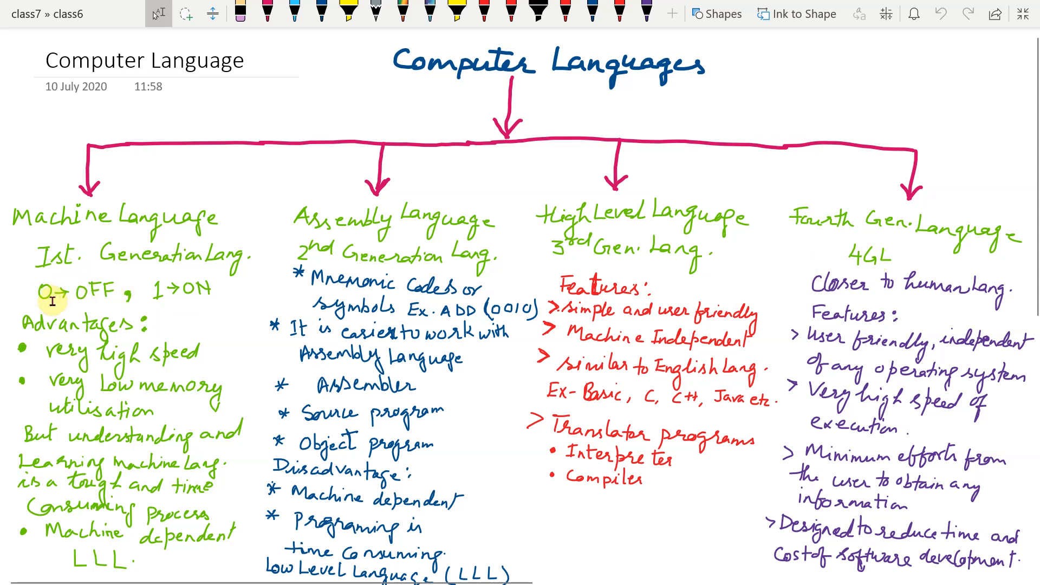
mouse_move(199, 296)
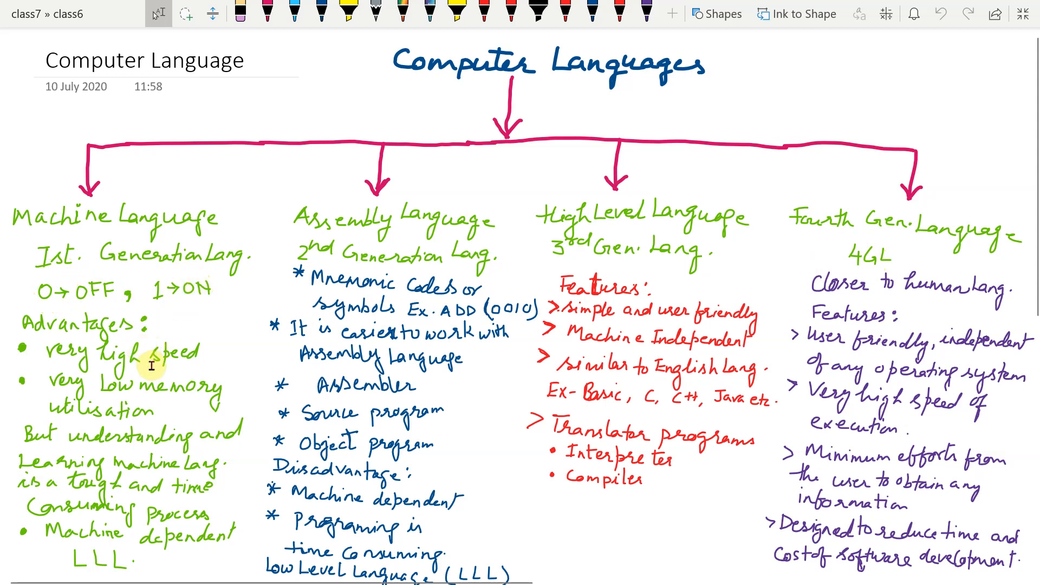
mouse_move(184, 372)
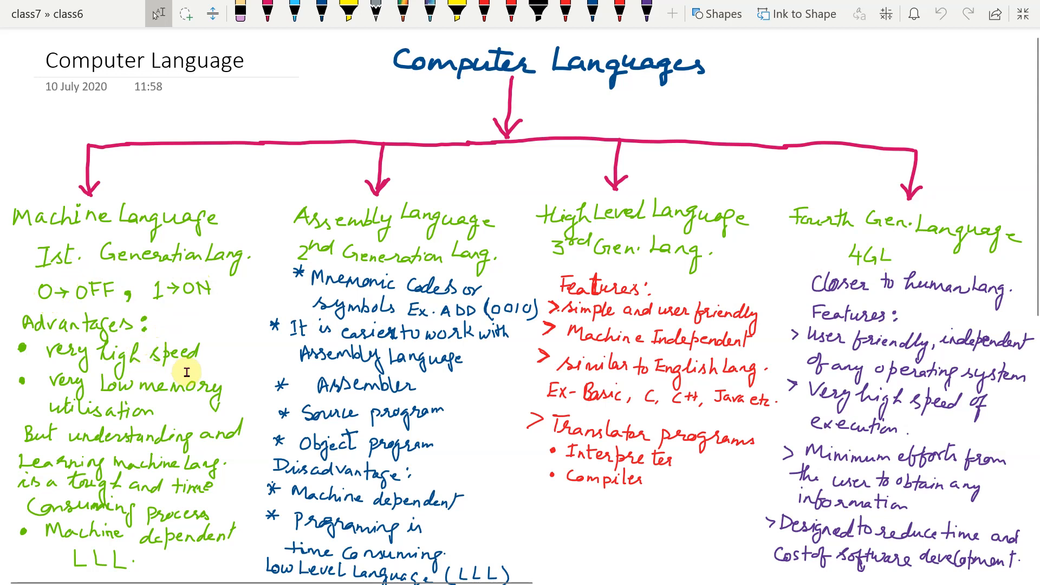
mouse_move(195, 407)
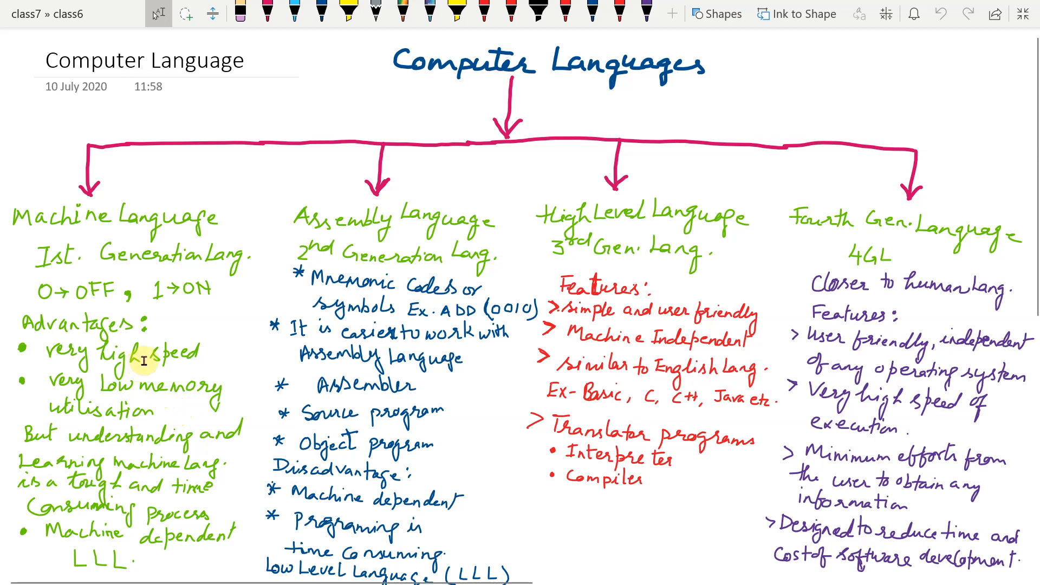
mouse_move(160, 359)
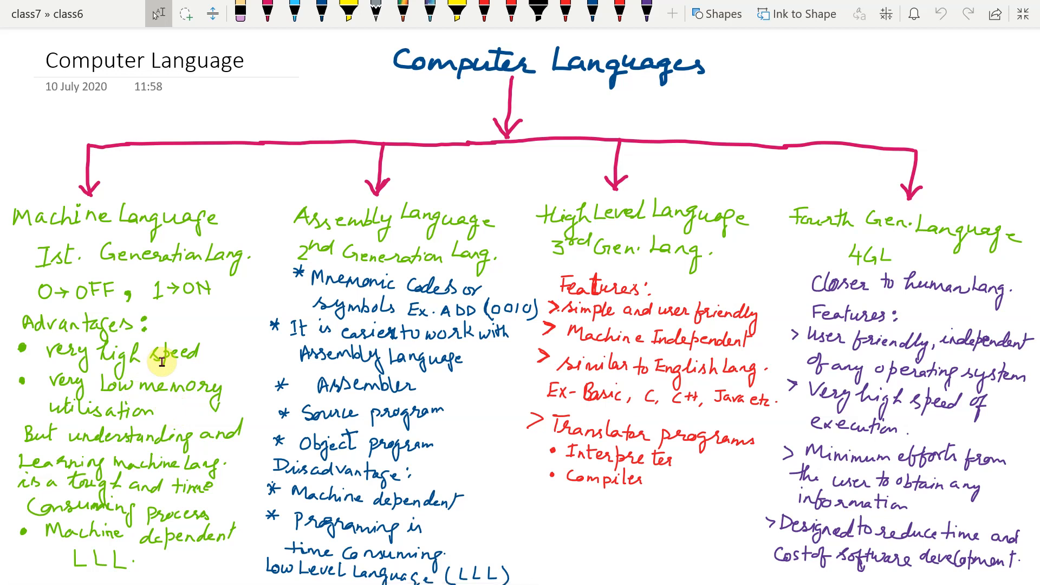
mouse_move(187, 386)
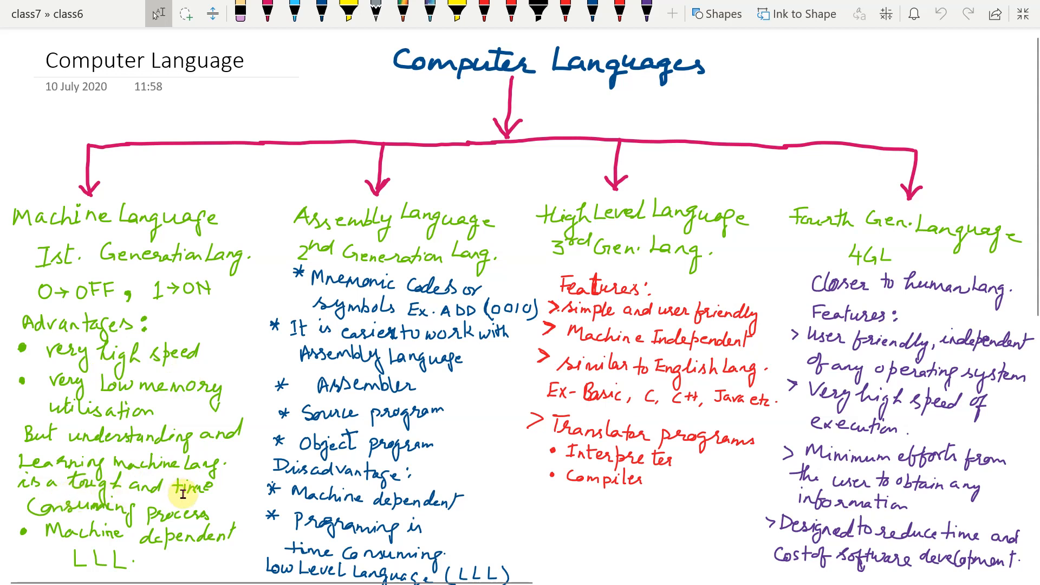
mouse_move(140, 509)
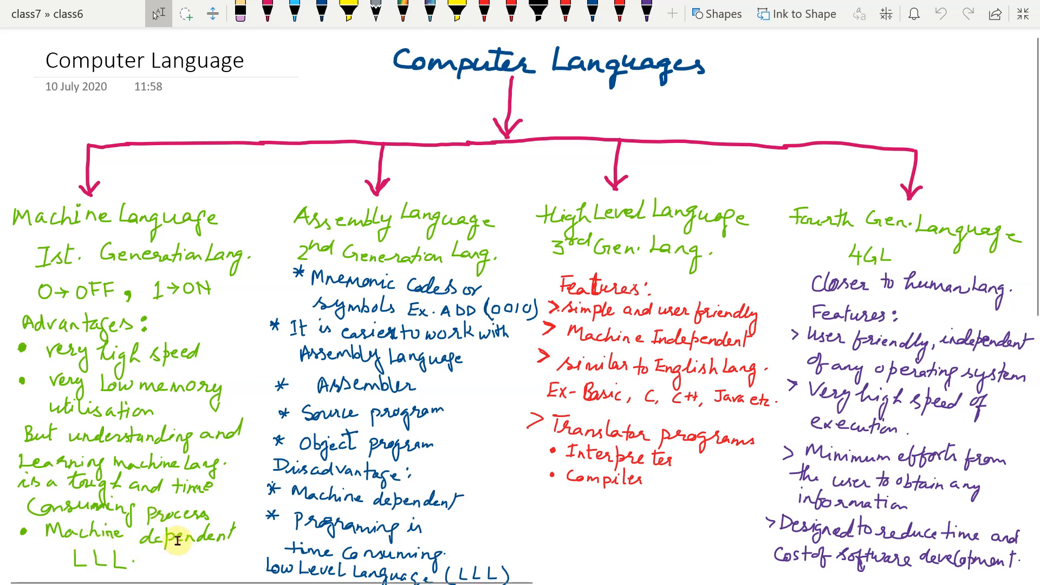
mouse_move(184, 543)
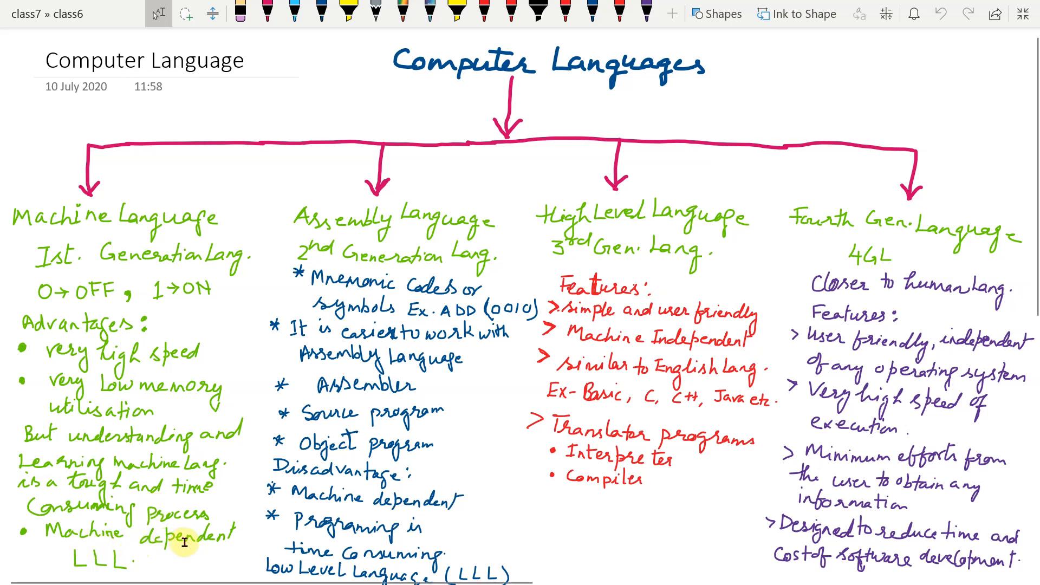
mouse_move(175, 538)
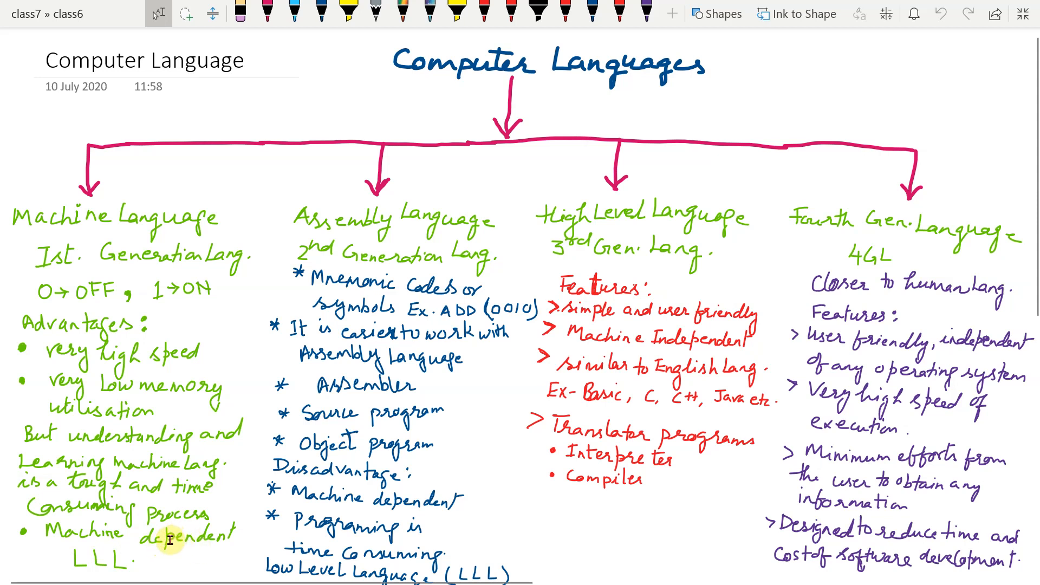
mouse_move(203, 543)
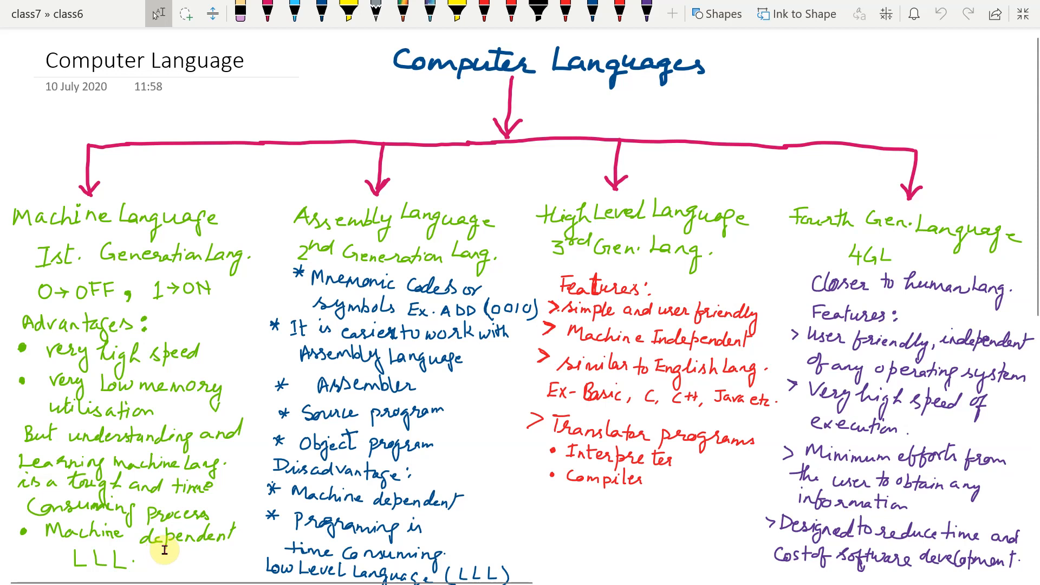
mouse_move(142, 514)
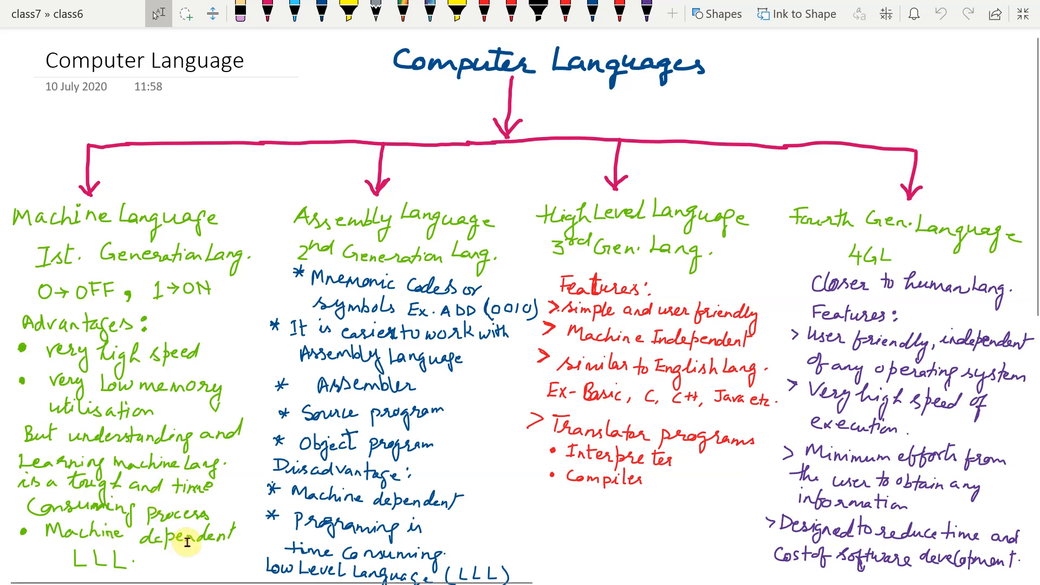
mouse_move(193, 543)
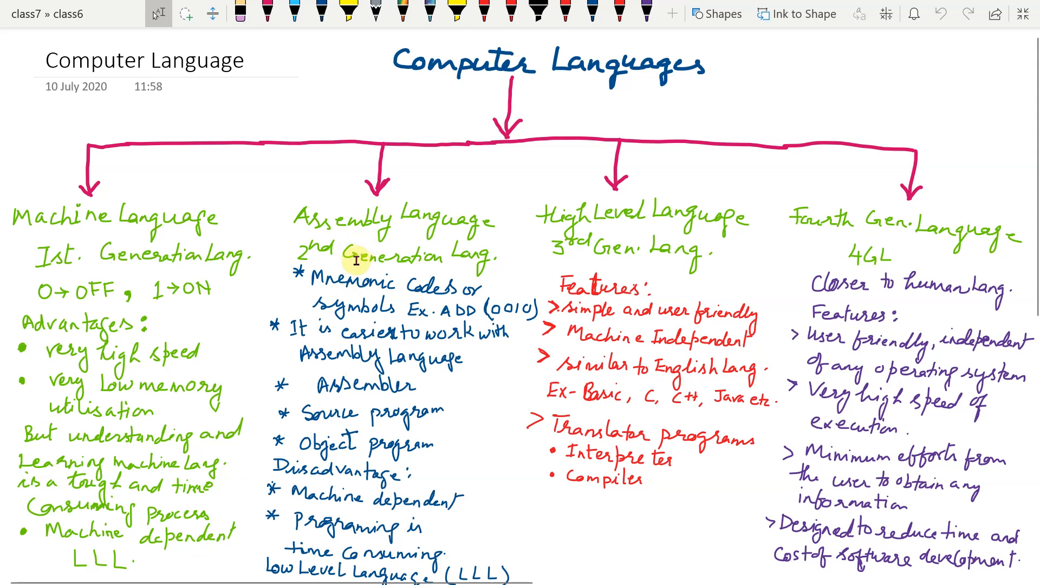
mouse_move(403, 274)
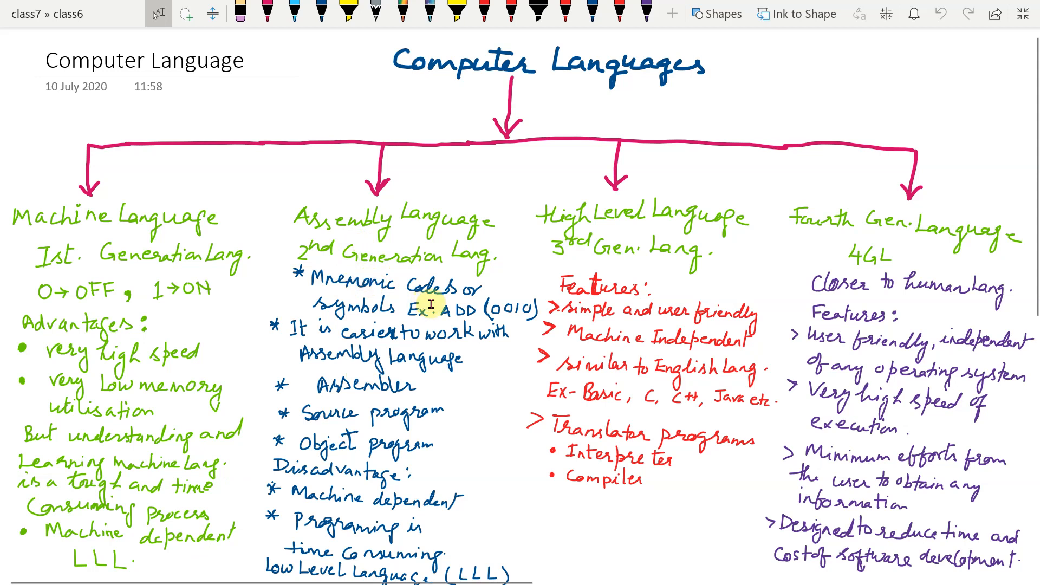
mouse_move(368, 320)
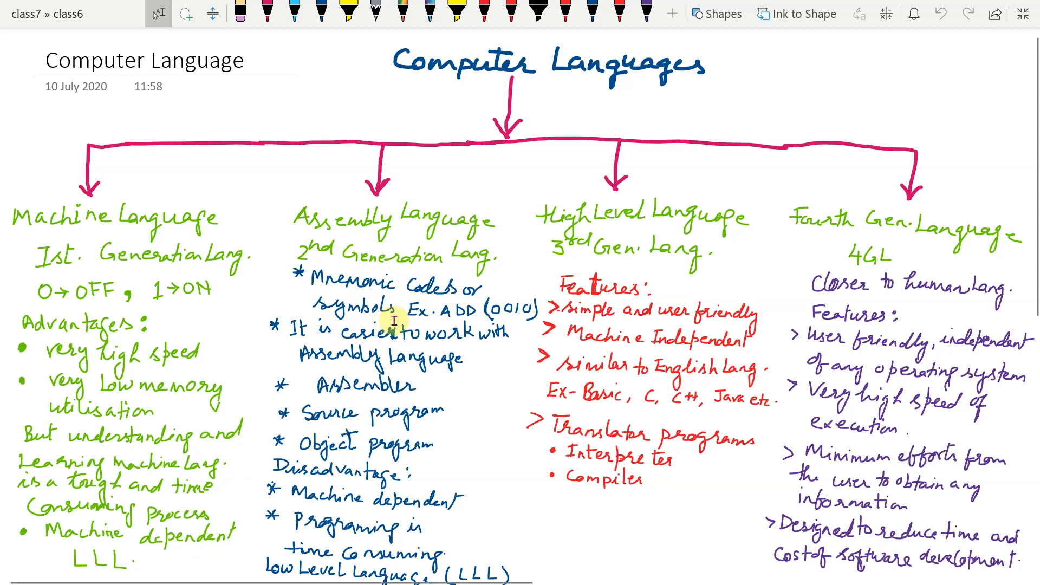
mouse_move(404, 322)
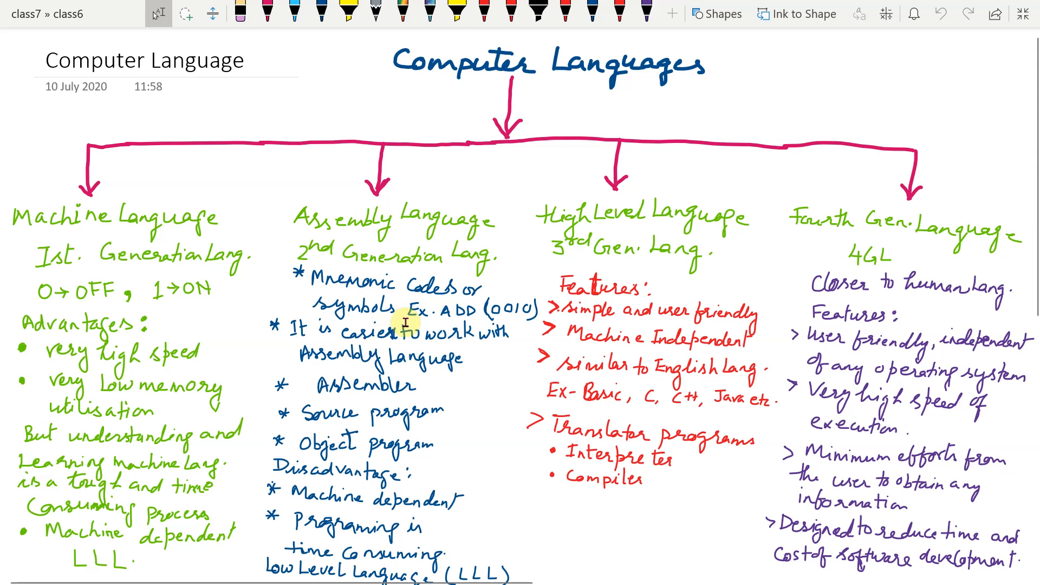
mouse_move(449, 326)
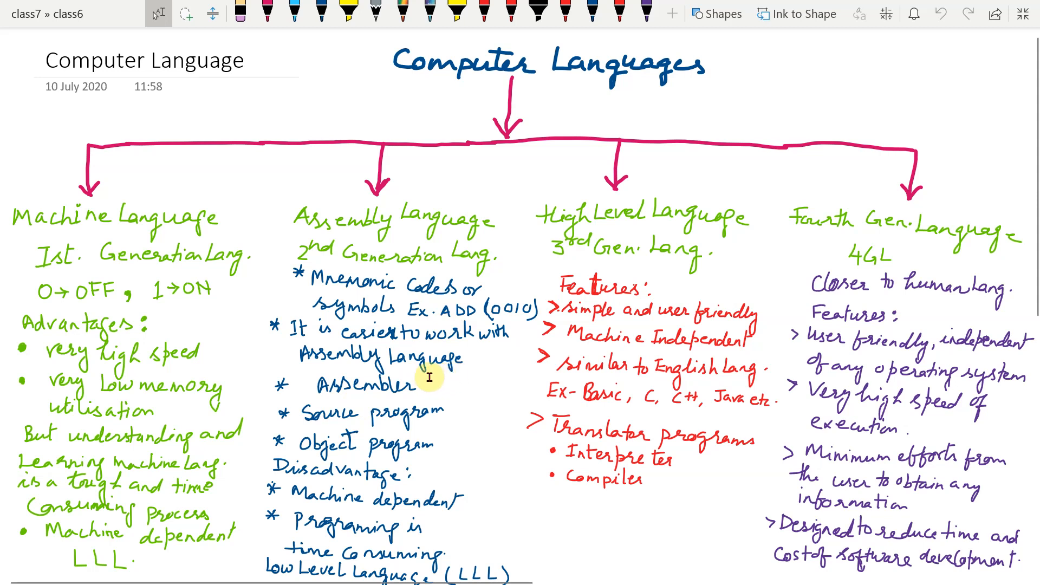
mouse_move(436, 369)
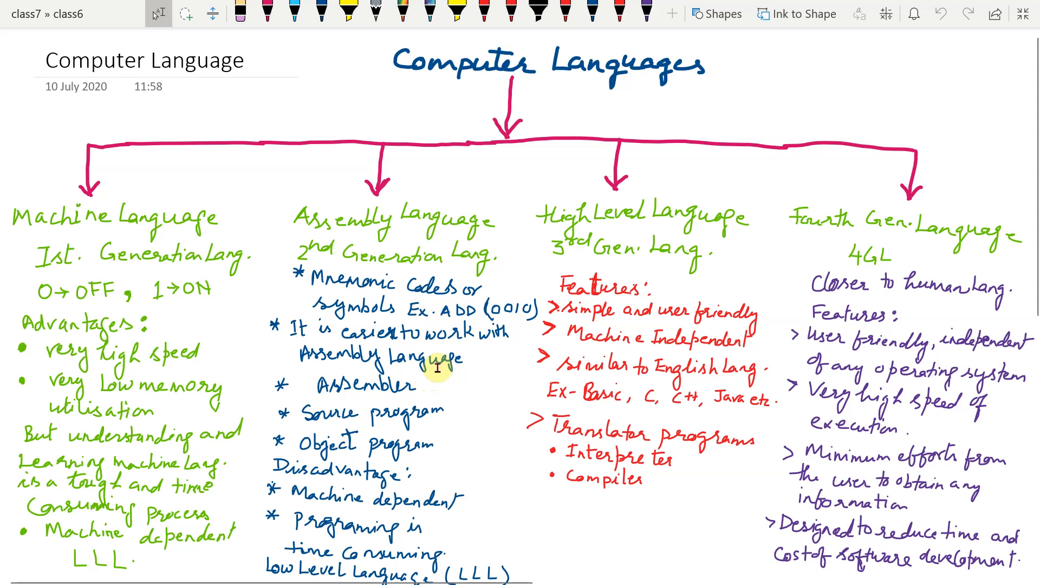
mouse_move(435, 386)
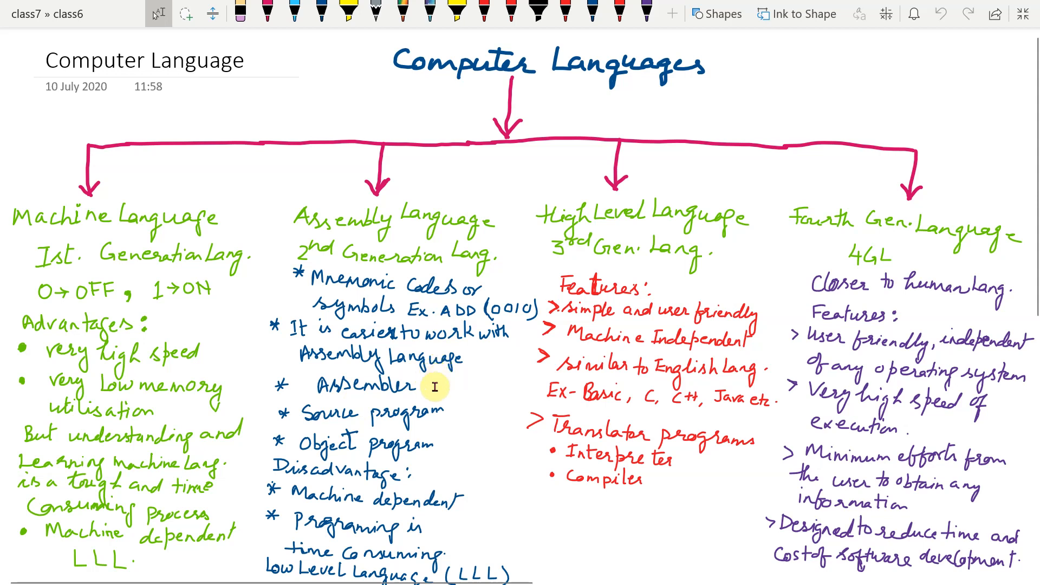
mouse_move(414, 389)
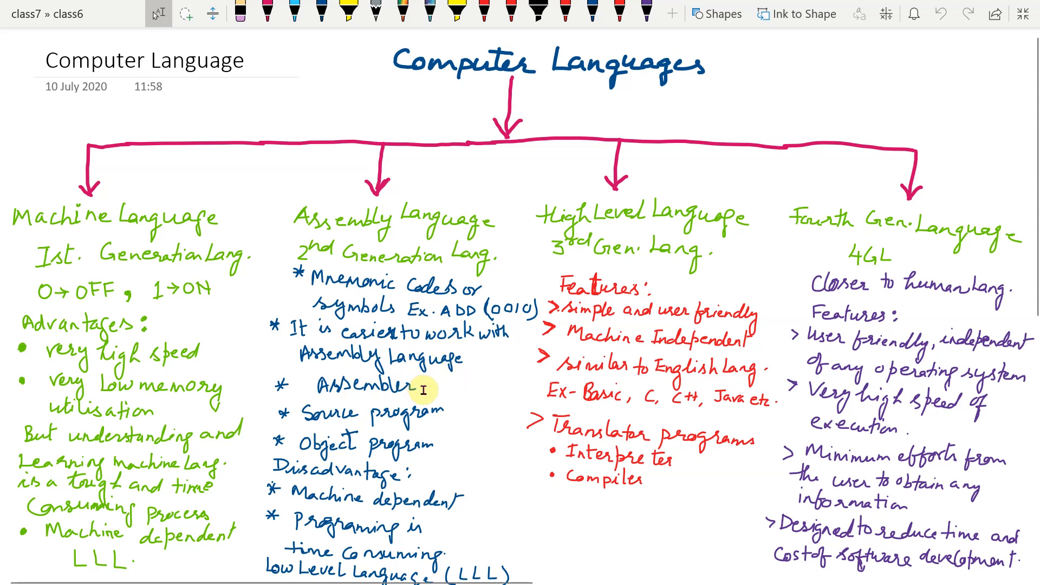
mouse_move(394, 388)
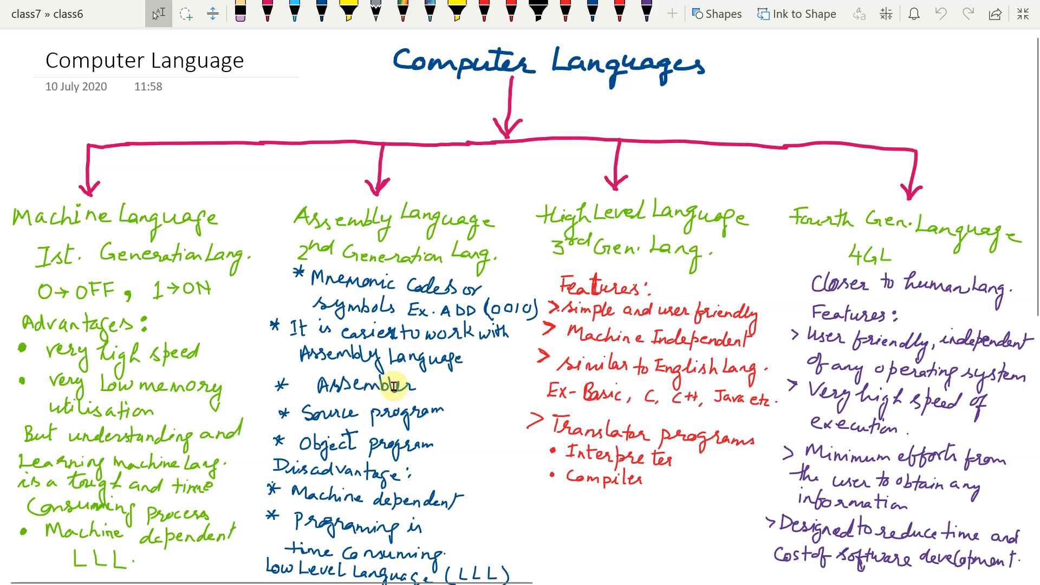
mouse_move(415, 389)
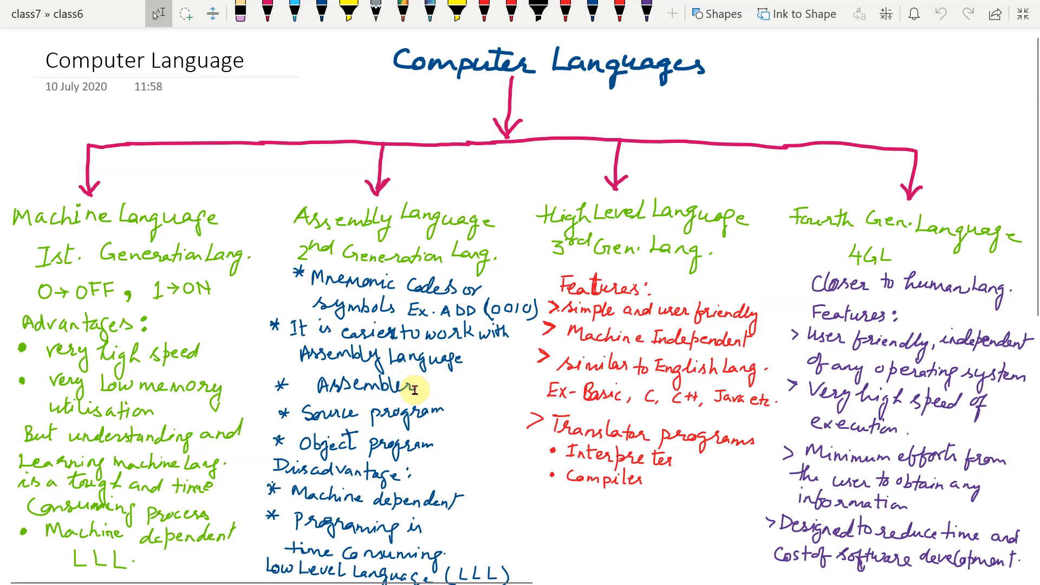
mouse_move(435, 419)
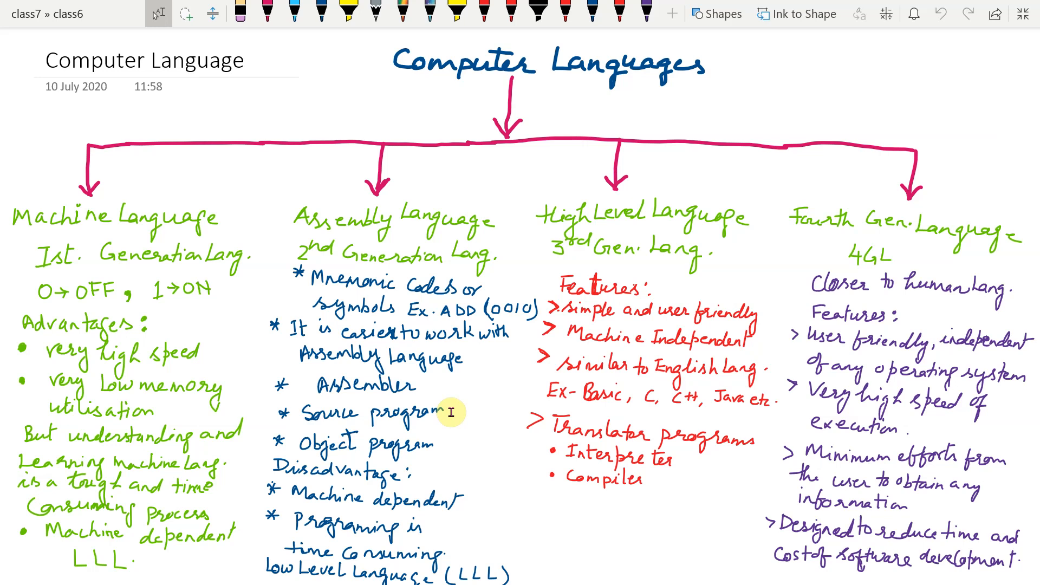
mouse_move(464, 438)
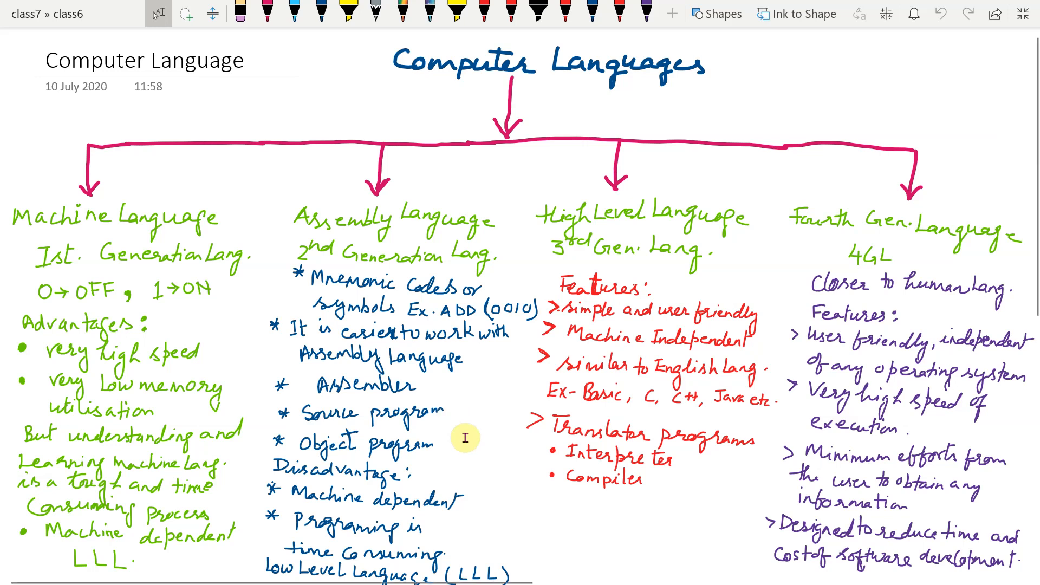
mouse_move(429, 491)
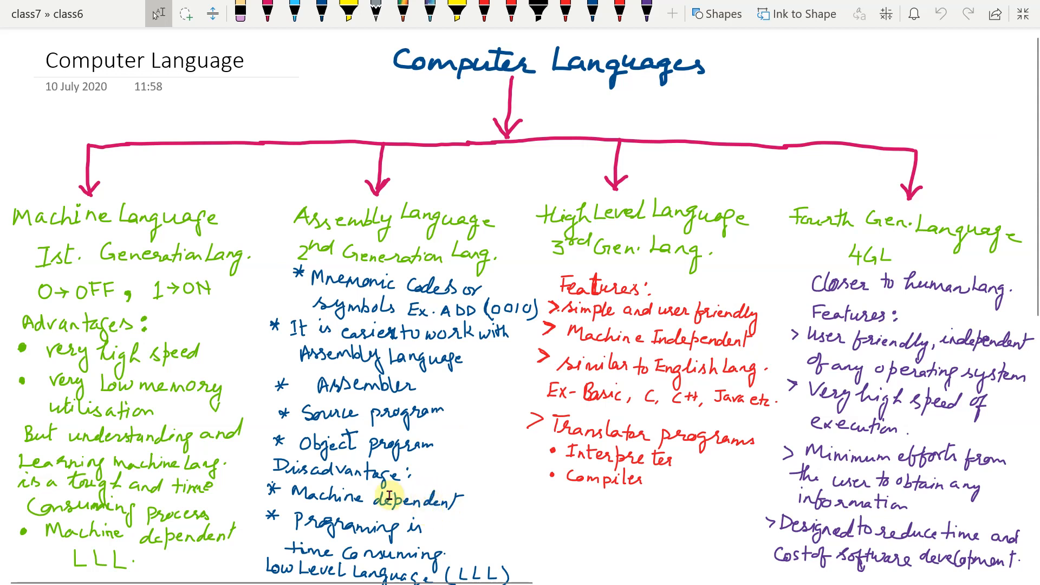
mouse_move(441, 507)
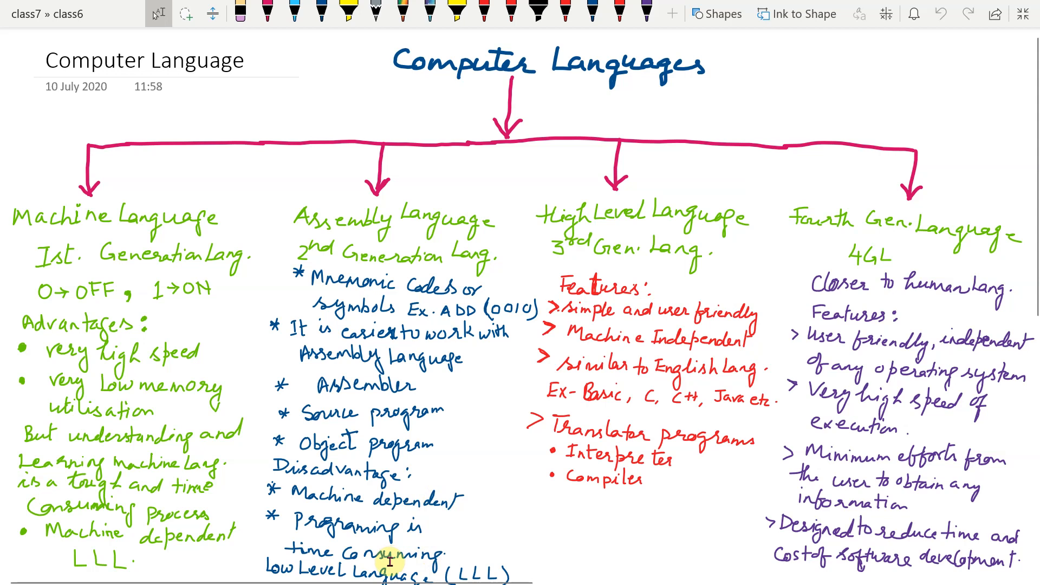
mouse_move(362, 556)
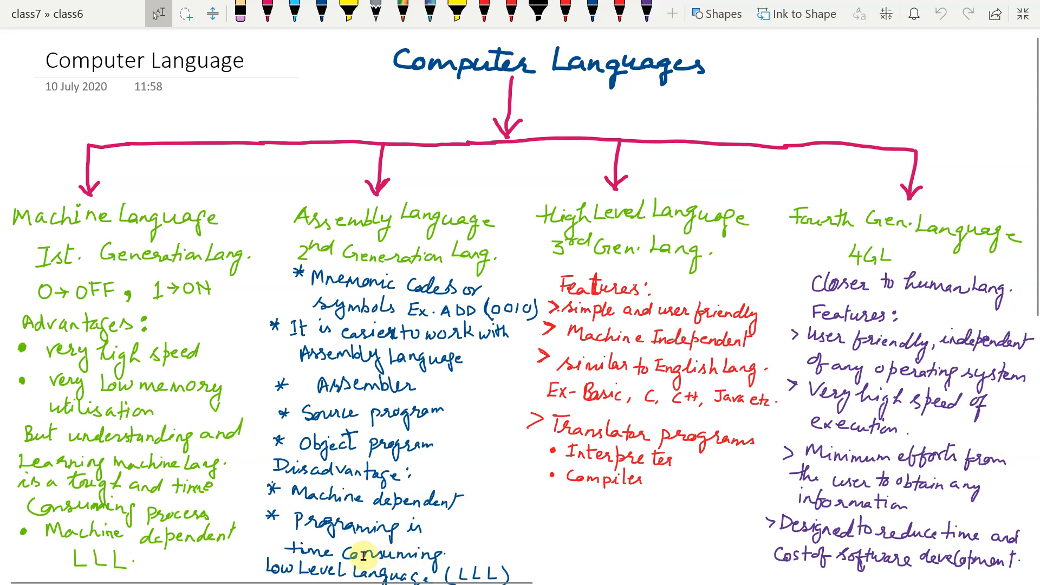
mouse_move(403, 558)
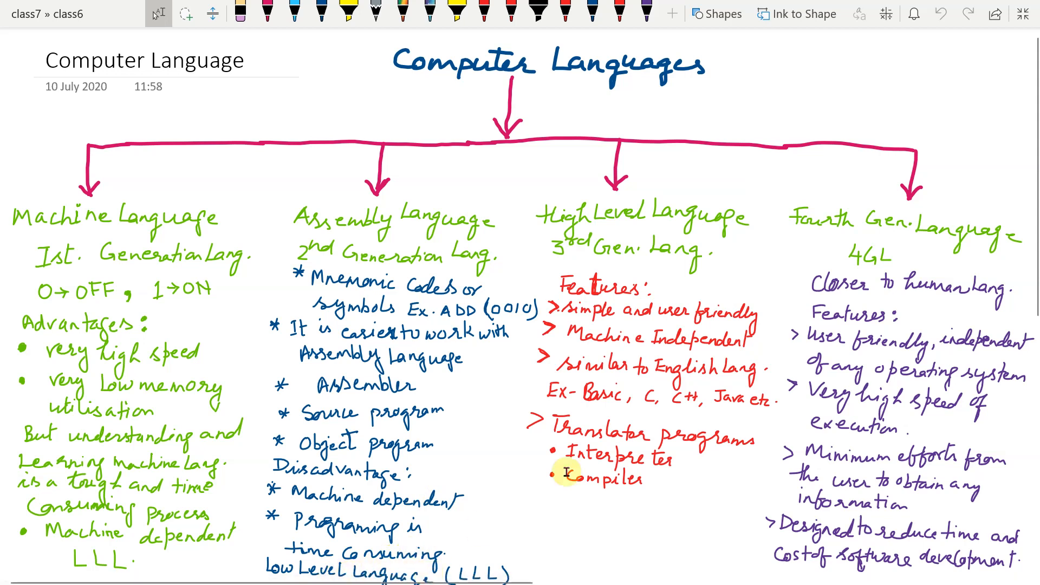
mouse_move(647, 247)
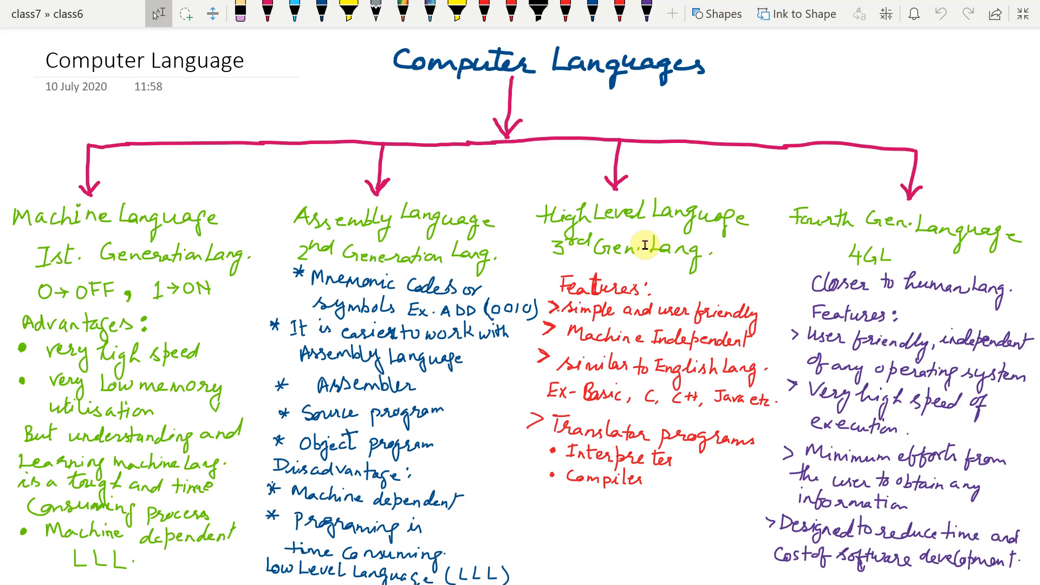
mouse_move(670, 254)
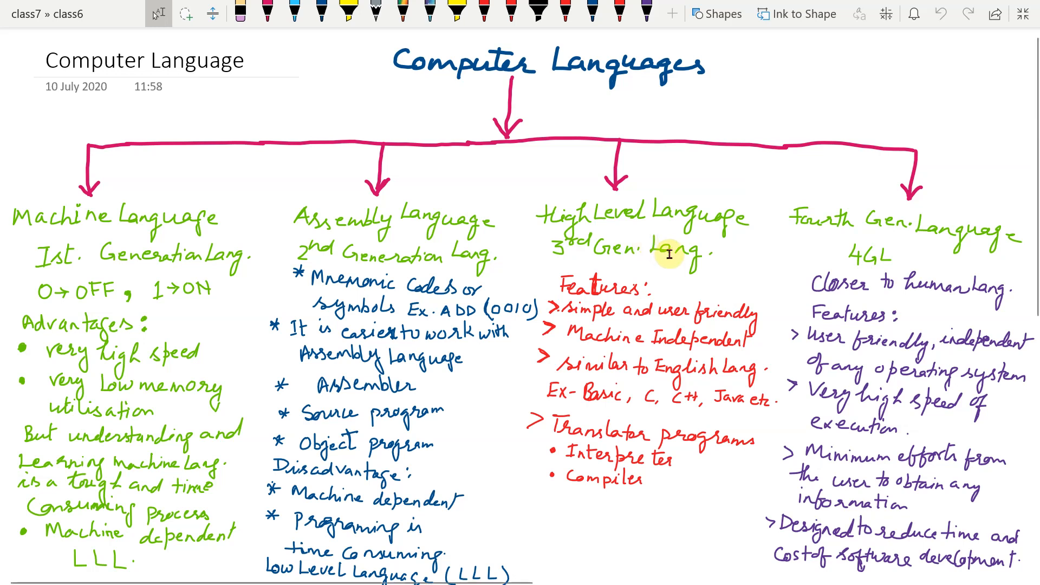
mouse_move(689, 255)
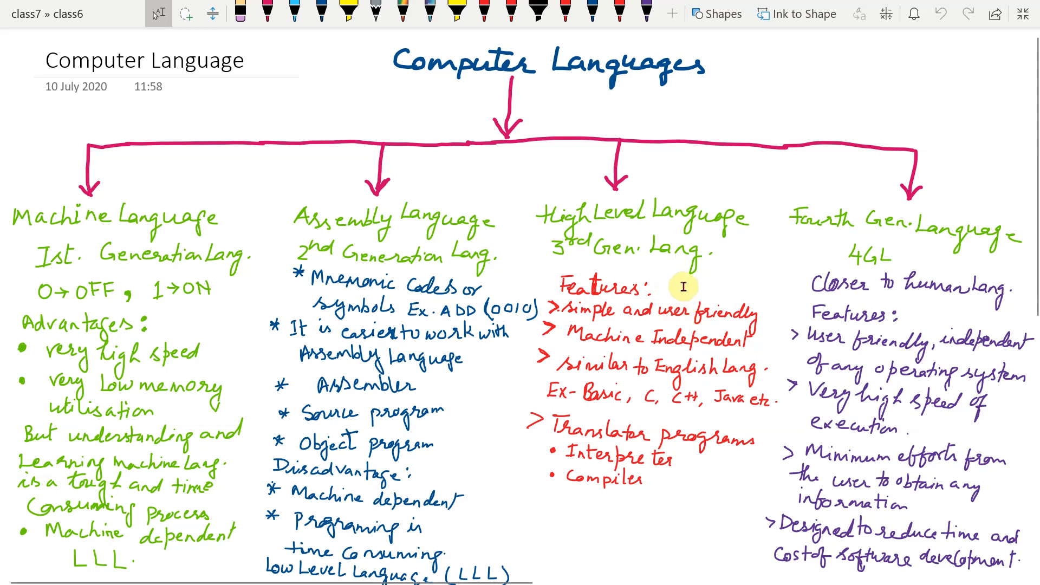
mouse_move(708, 315)
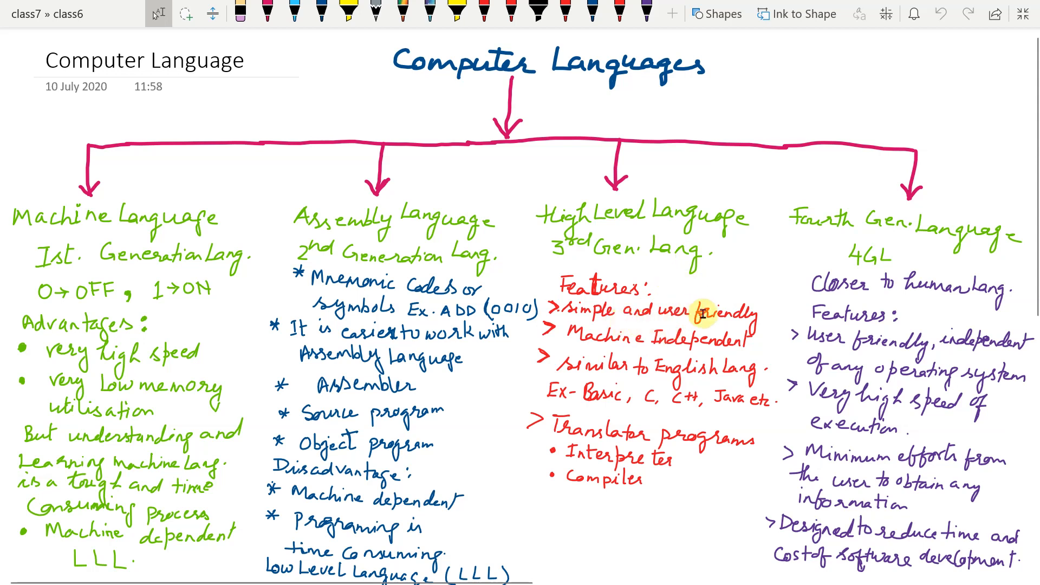
mouse_move(738, 362)
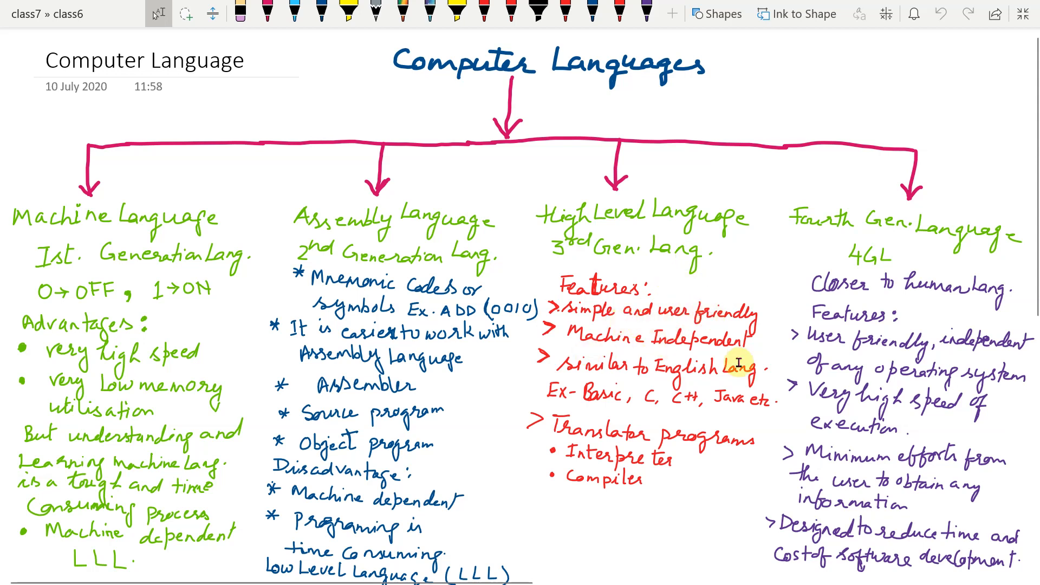
mouse_move(712, 375)
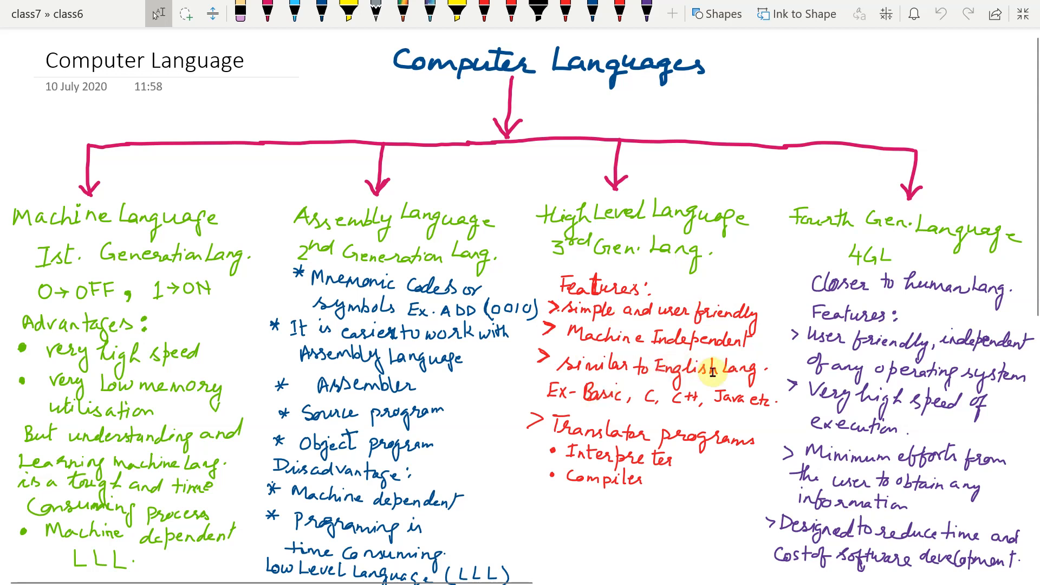
mouse_move(725, 375)
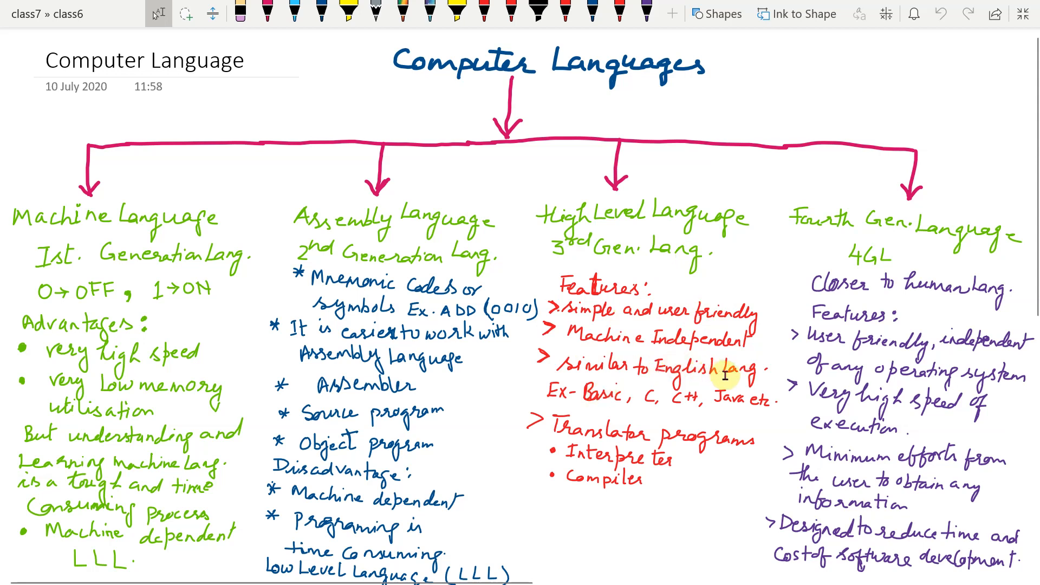
mouse_move(726, 357)
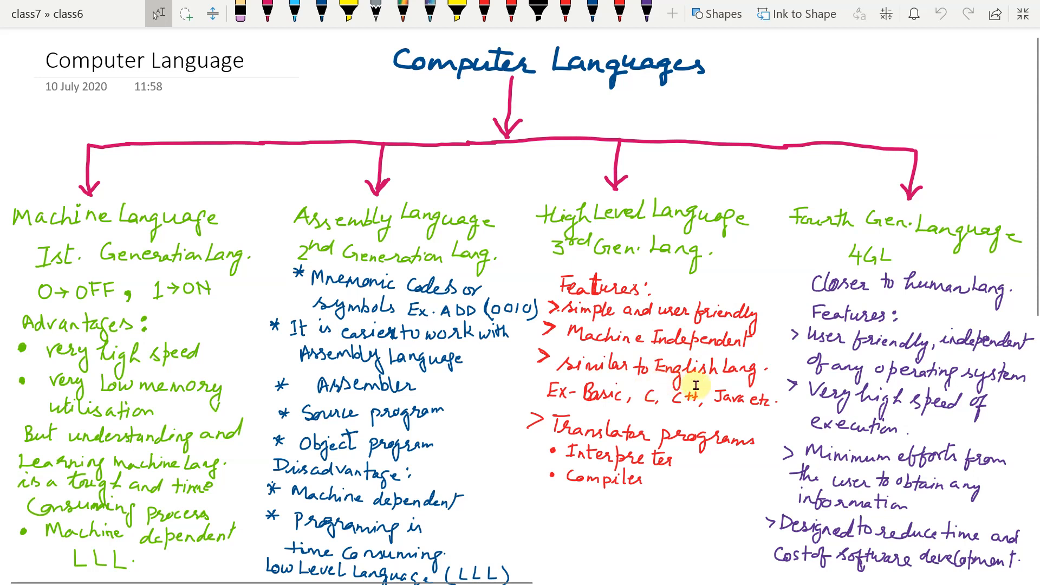
mouse_move(719, 386)
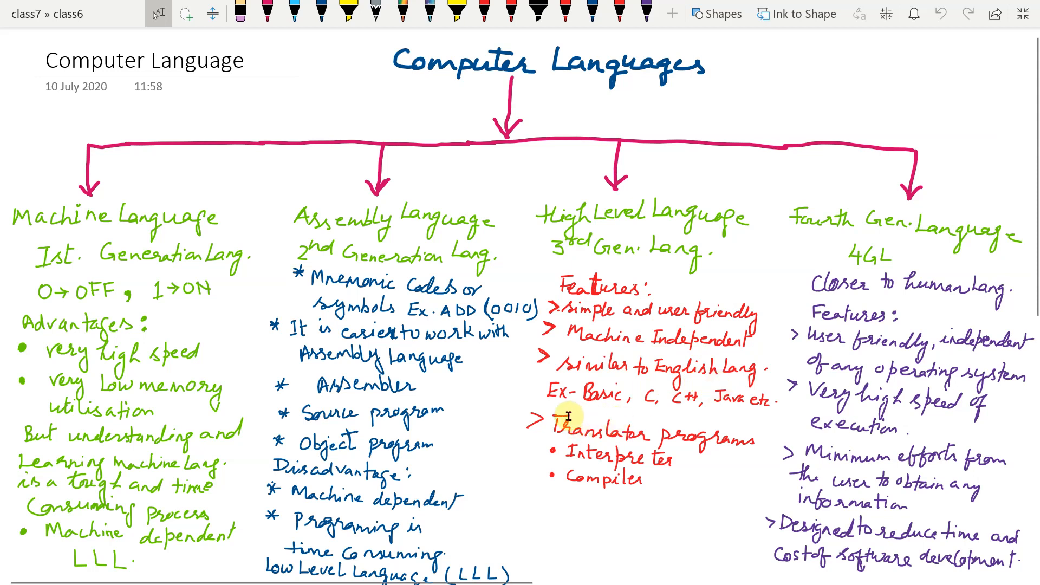
mouse_move(588, 433)
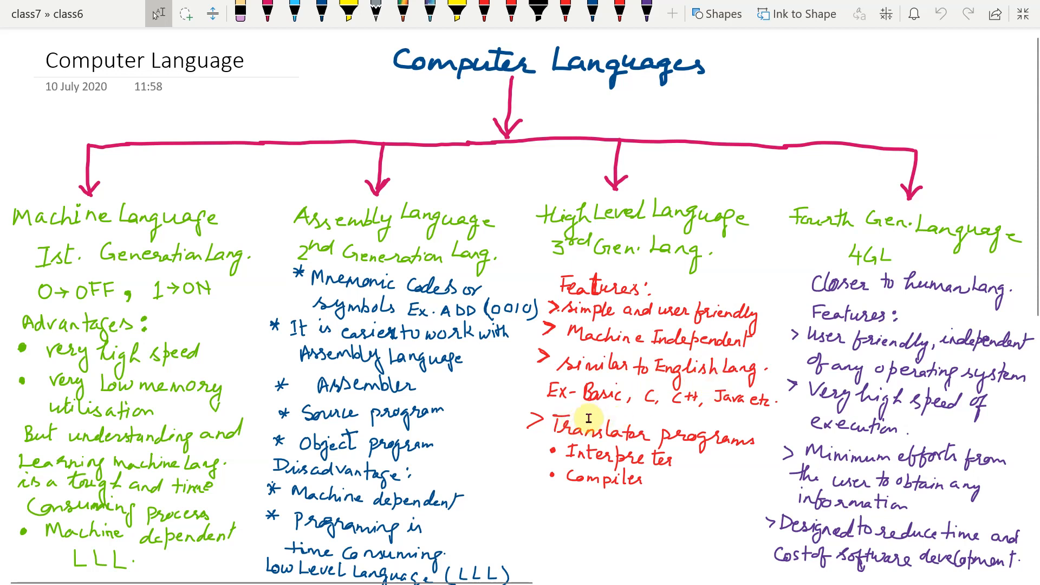
mouse_move(697, 401)
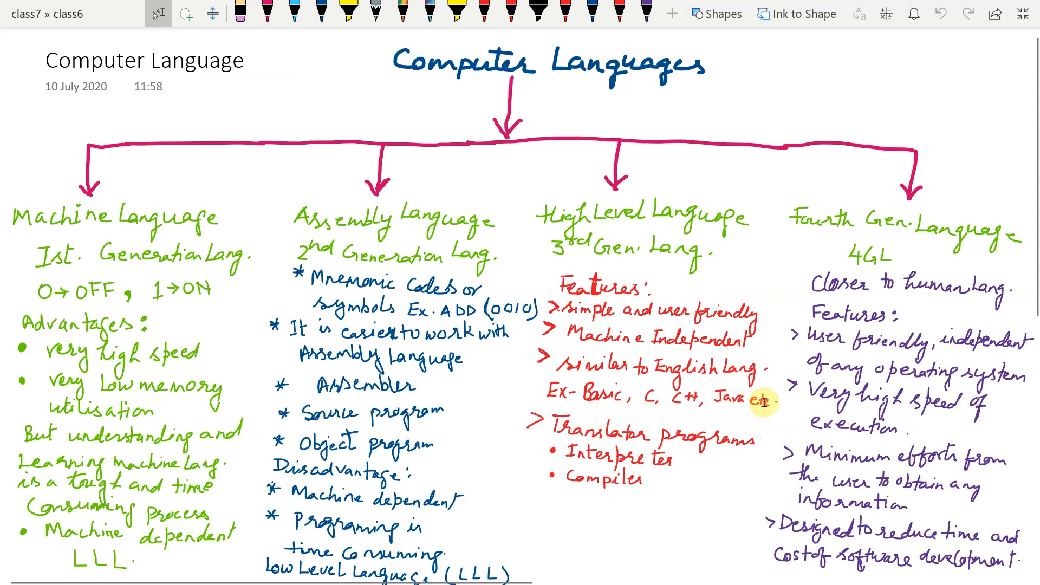
mouse_move(642, 452)
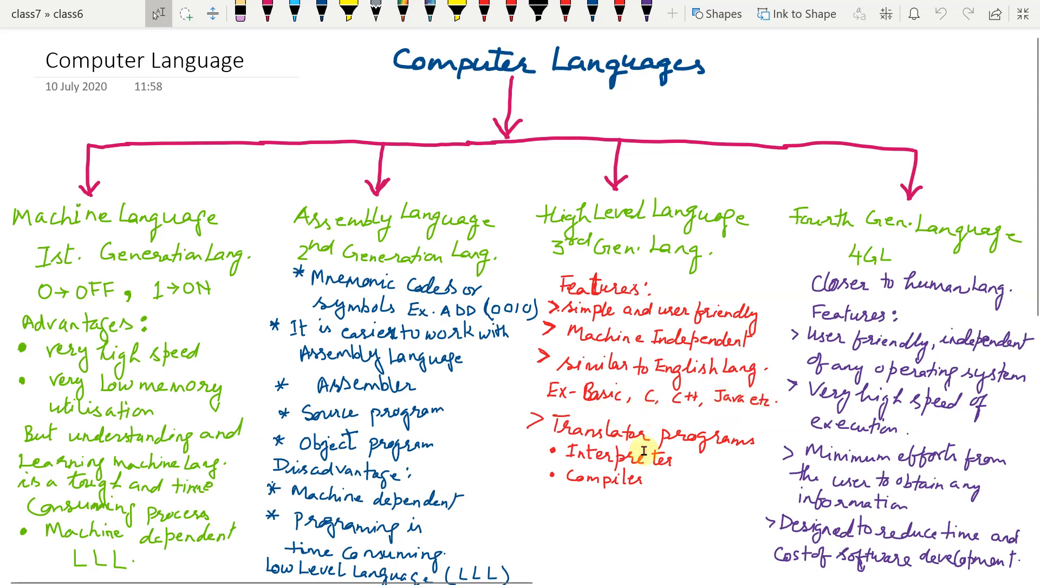
mouse_move(718, 470)
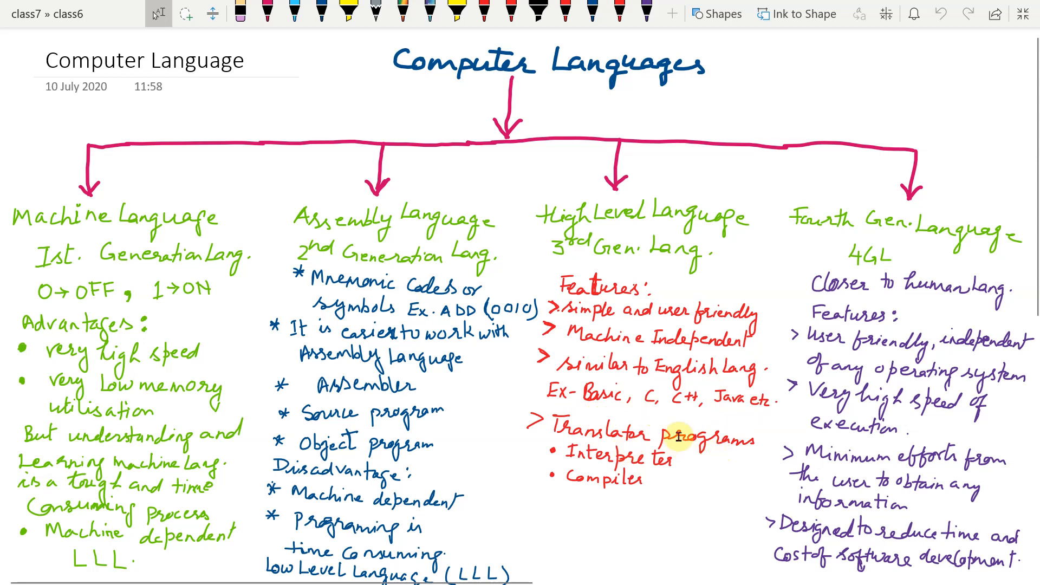
mouse_move(685, 446)
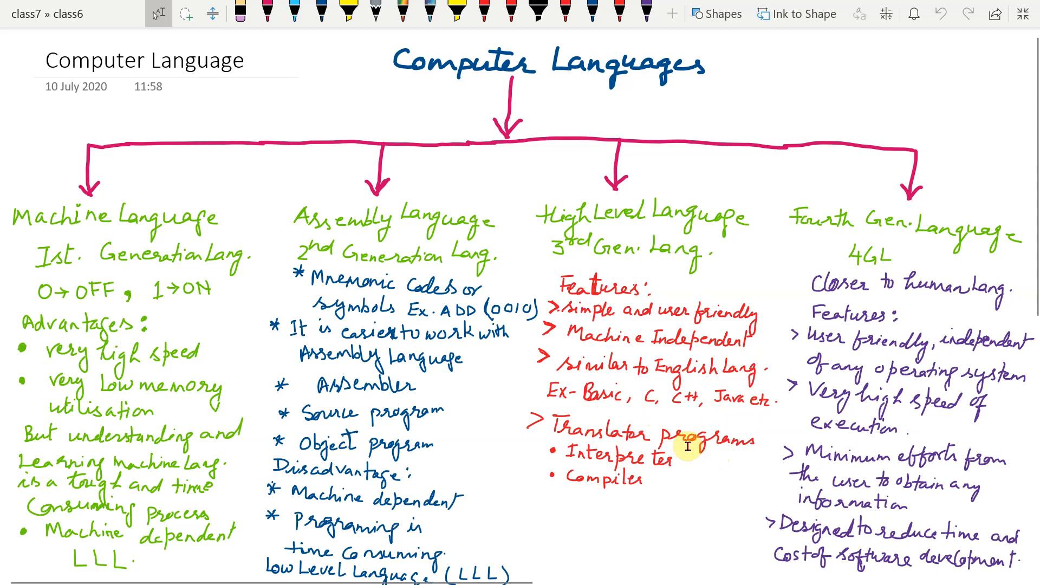
mouse_move(684, 462)
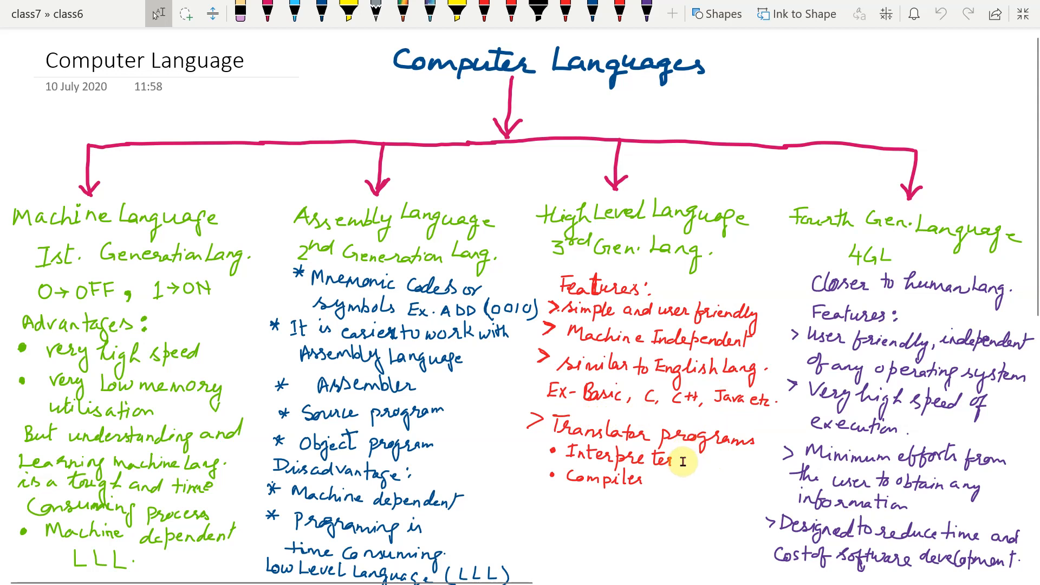
mouse_move(684, 465)
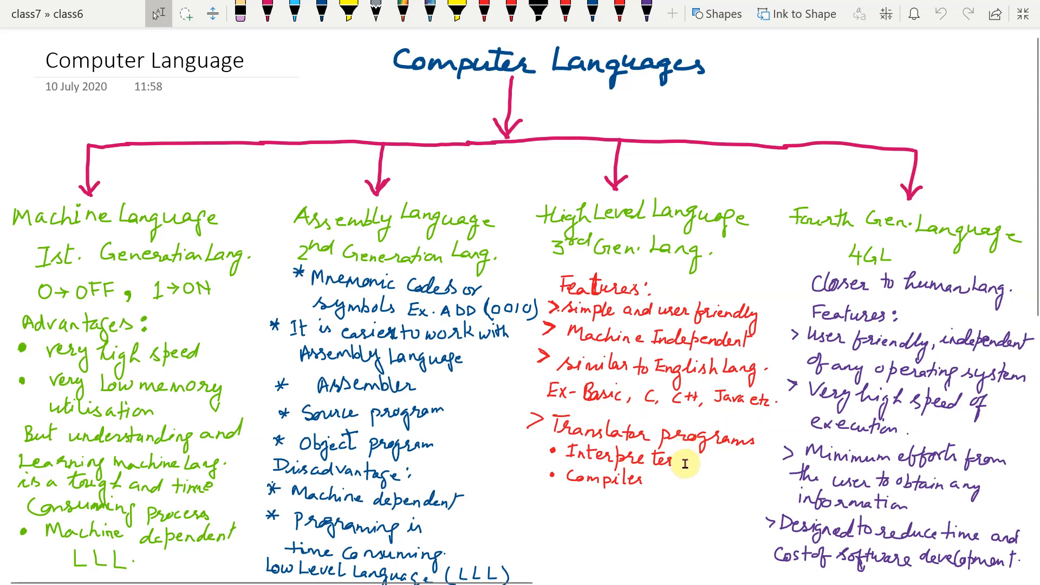
mouse_move(684, 466)
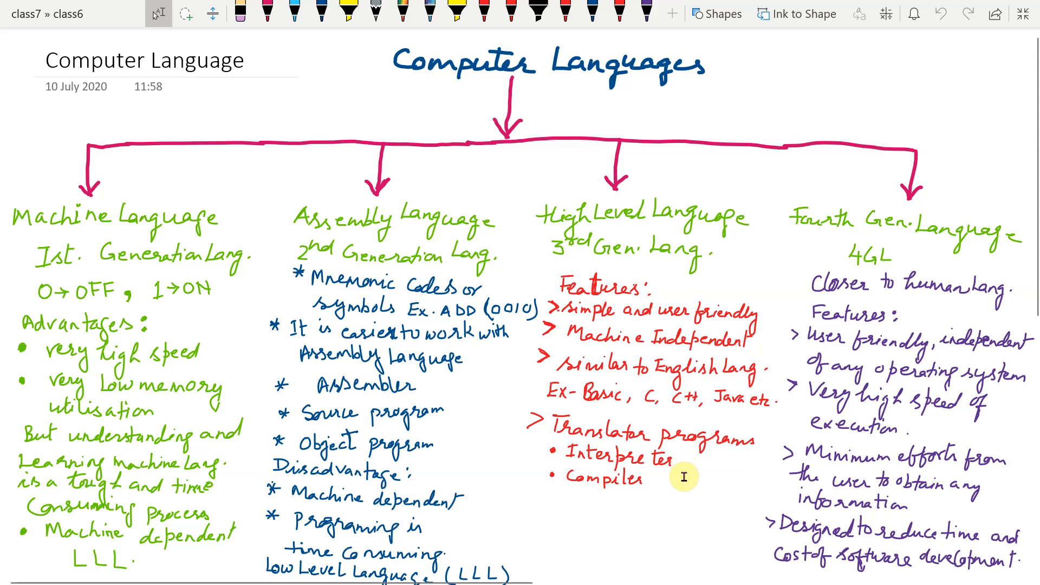
mouse_move(674, 468)
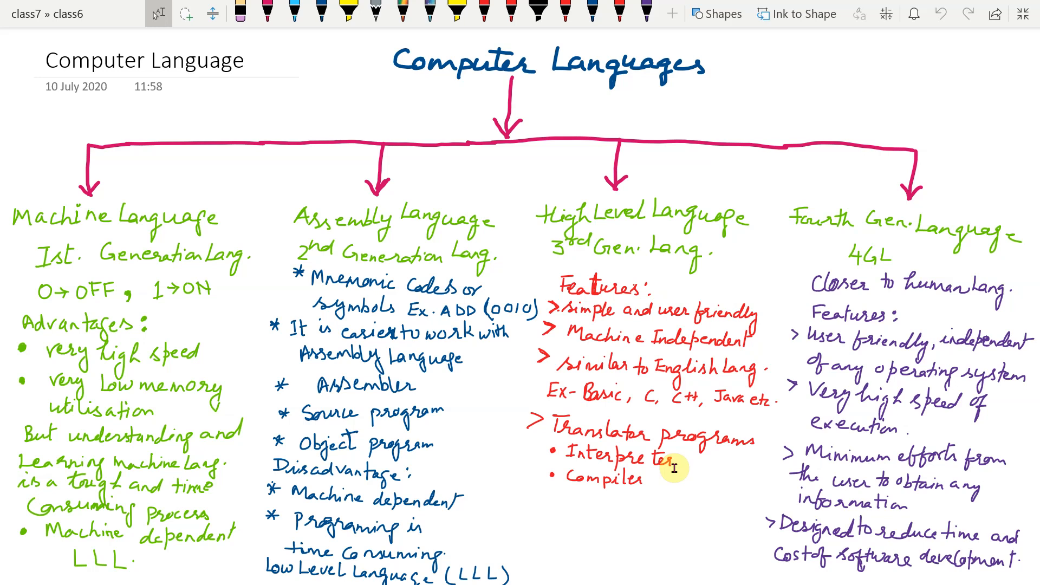
mouse_move(686, 461)
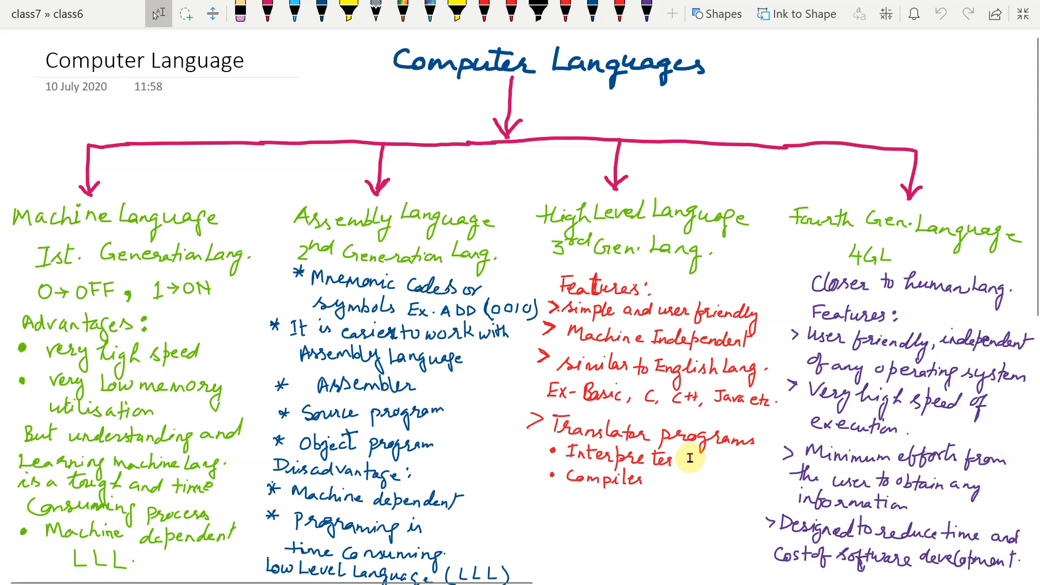
mouse_move(686, 463)
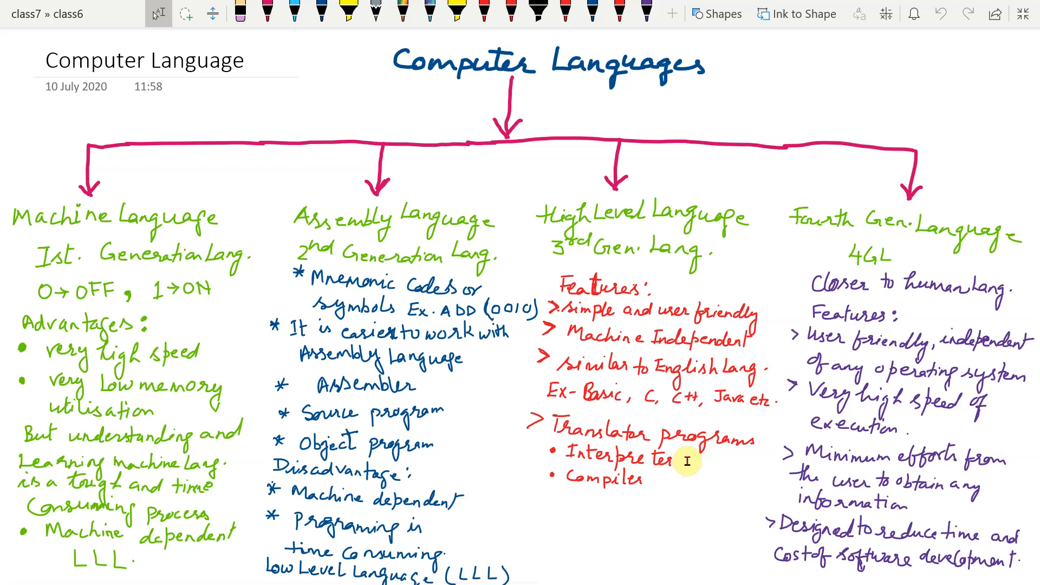
mouse_move(649, 487)
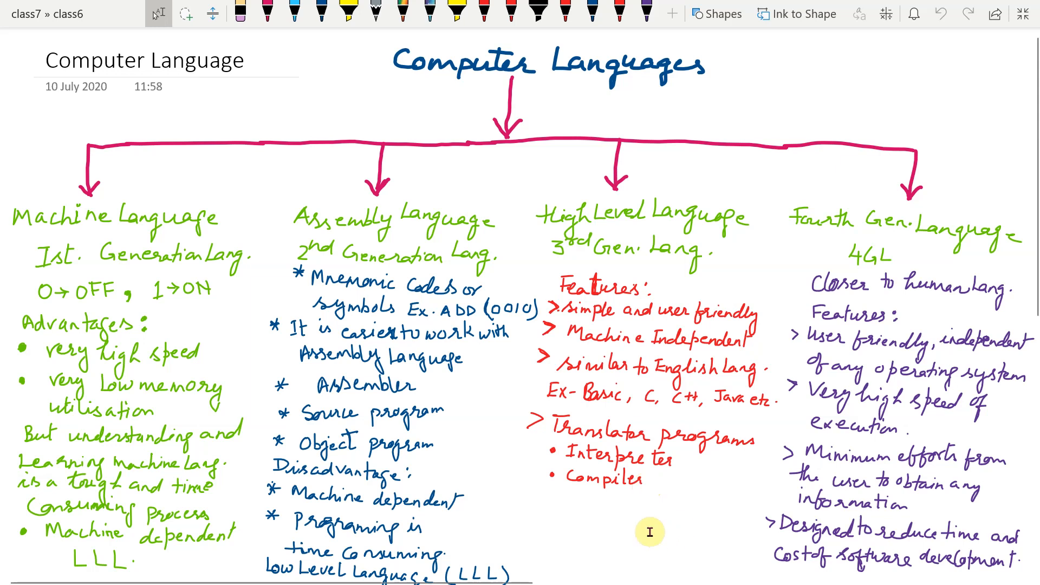
mouse_move(652, 507)
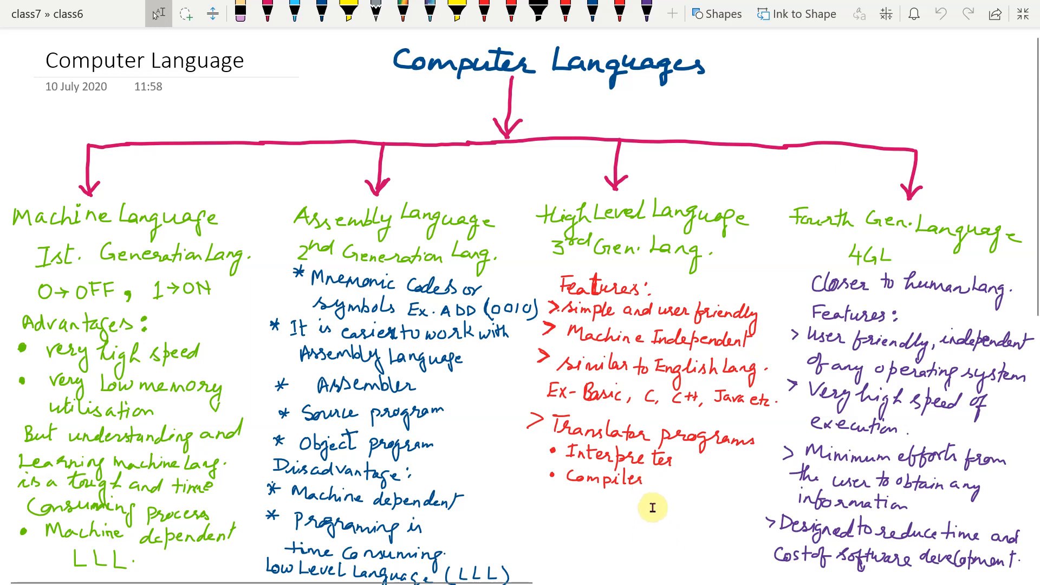
mouse_move(656, 511)
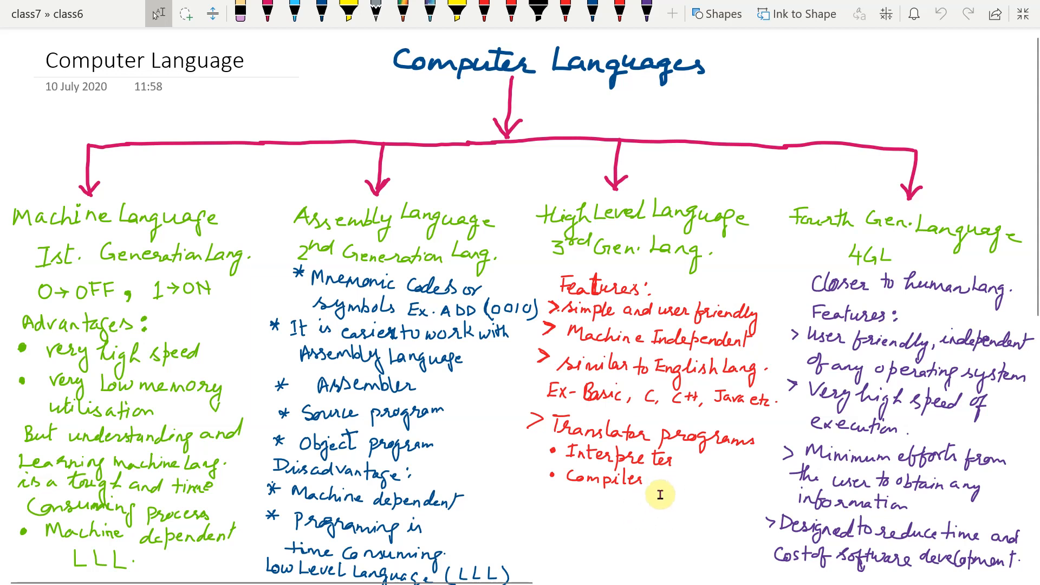
mouse_move(628, 515)
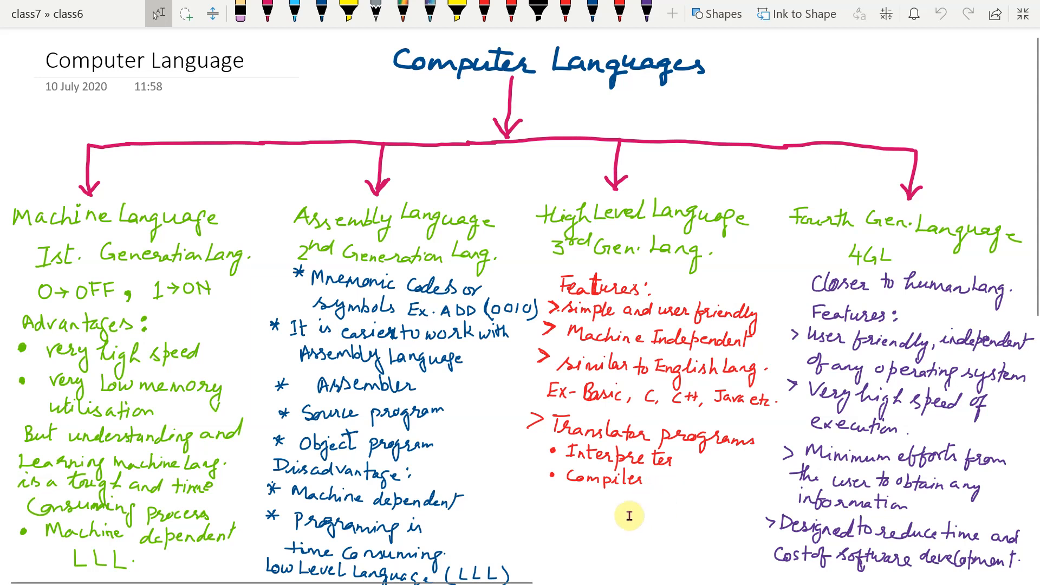
mouse_move(633, 508)
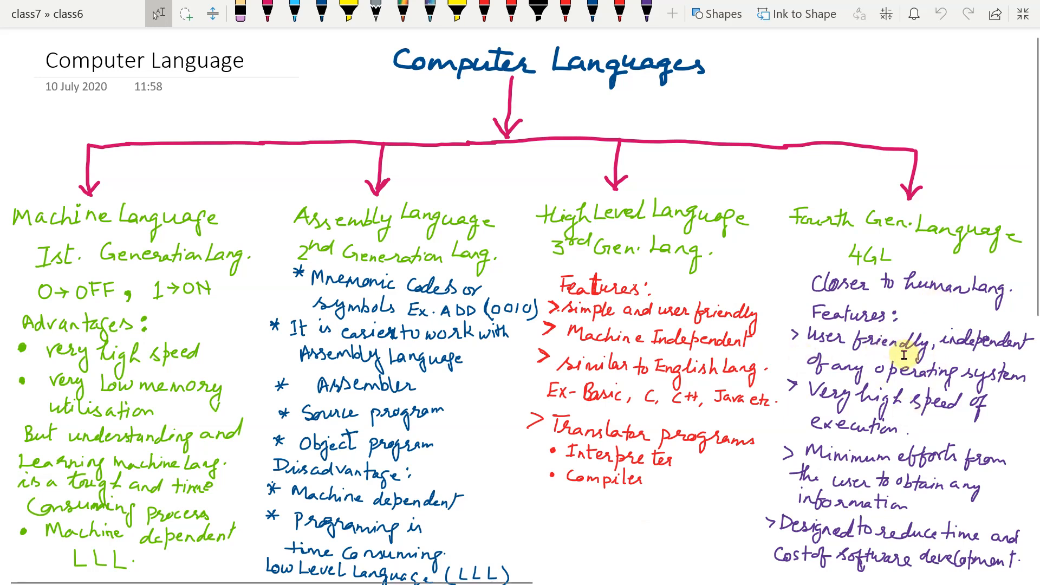
mouse_move(968, 358)
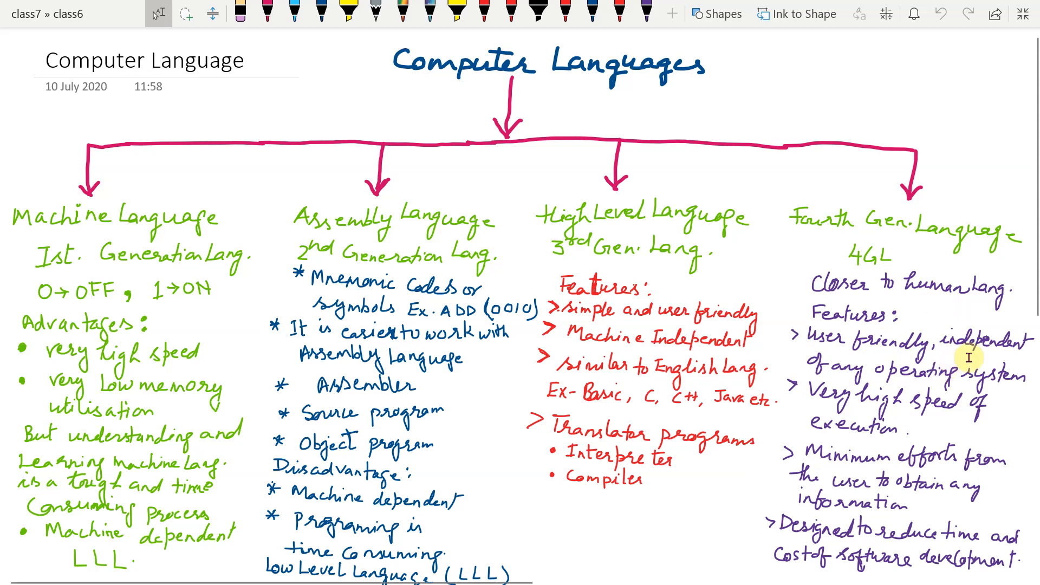
mouse_move(836, 397)
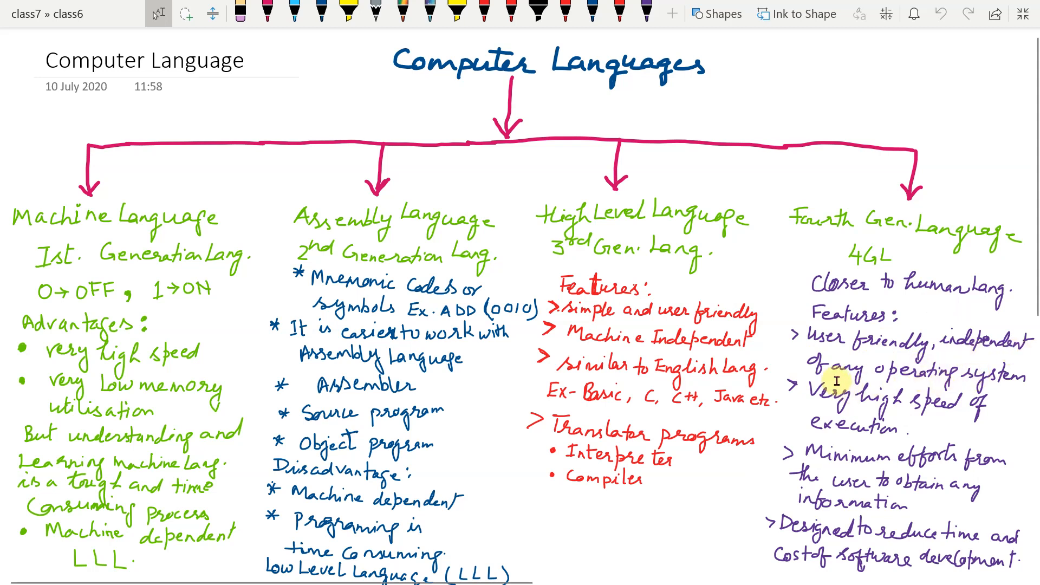
mouse_move(875, 434)
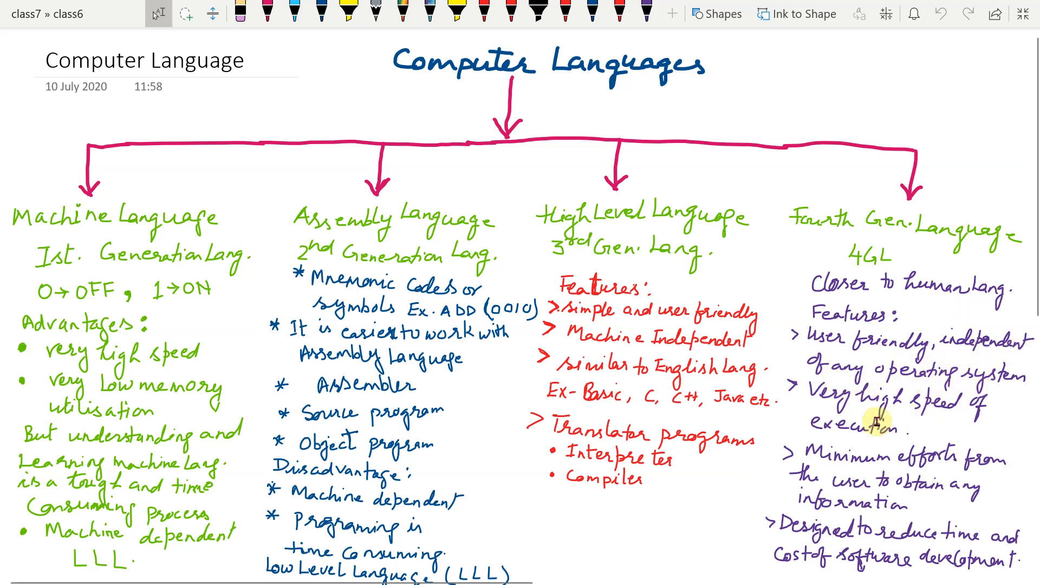
mouse_move(870, 481)
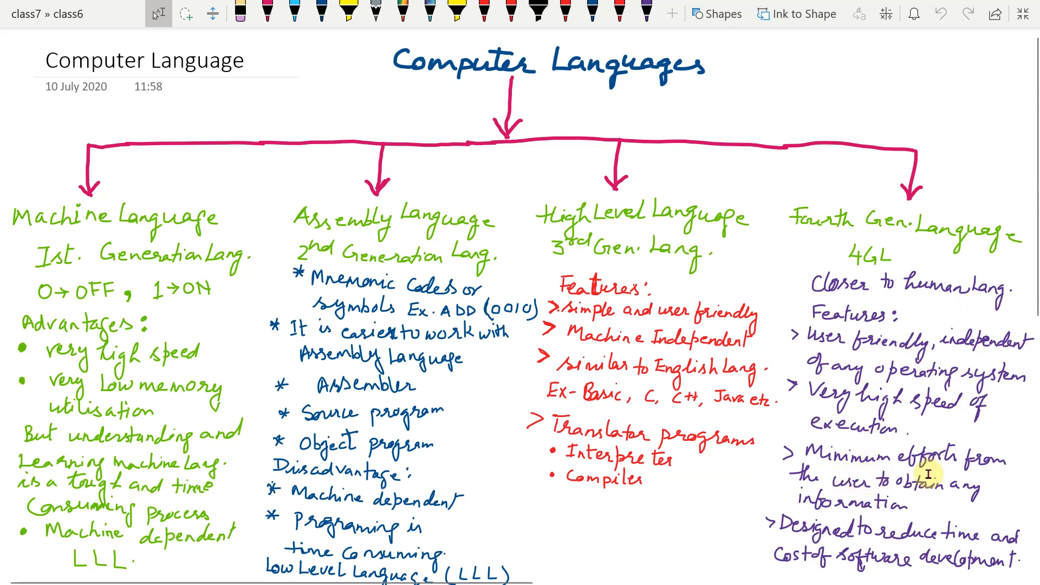
mouse_move(947, 489)
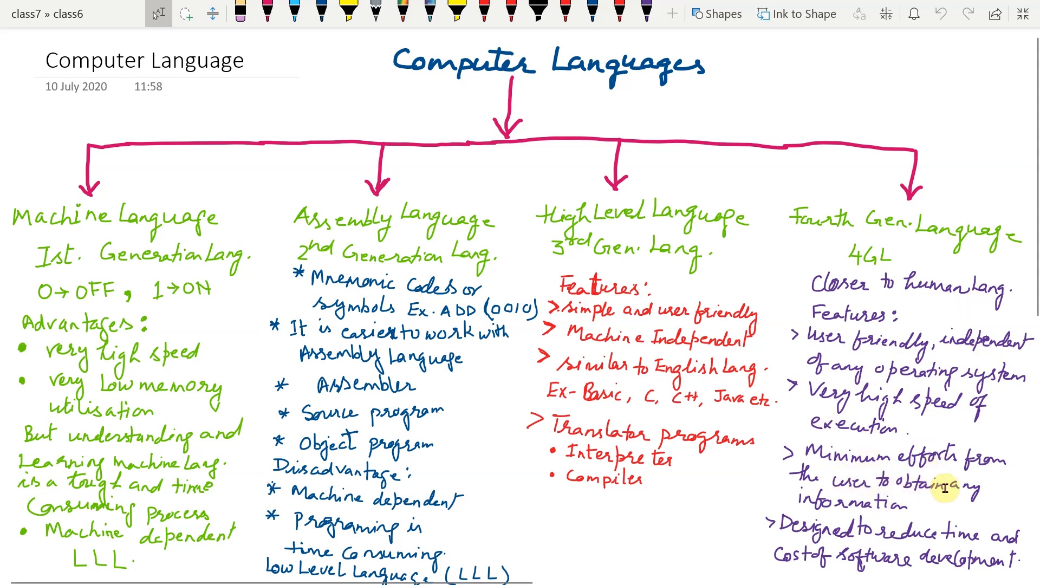
mouse_move(878, 556)
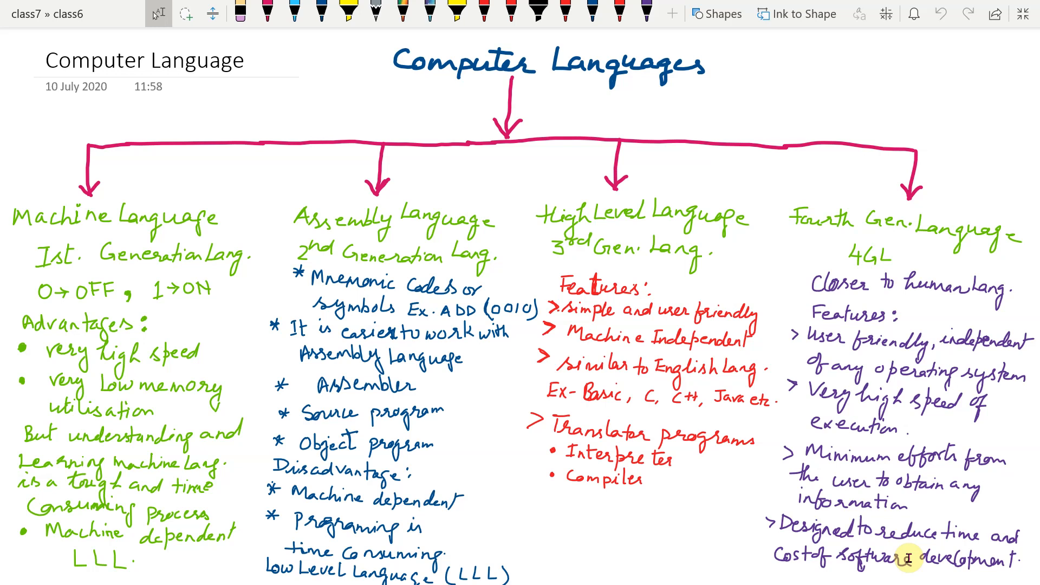
mouse_move(919, 317)
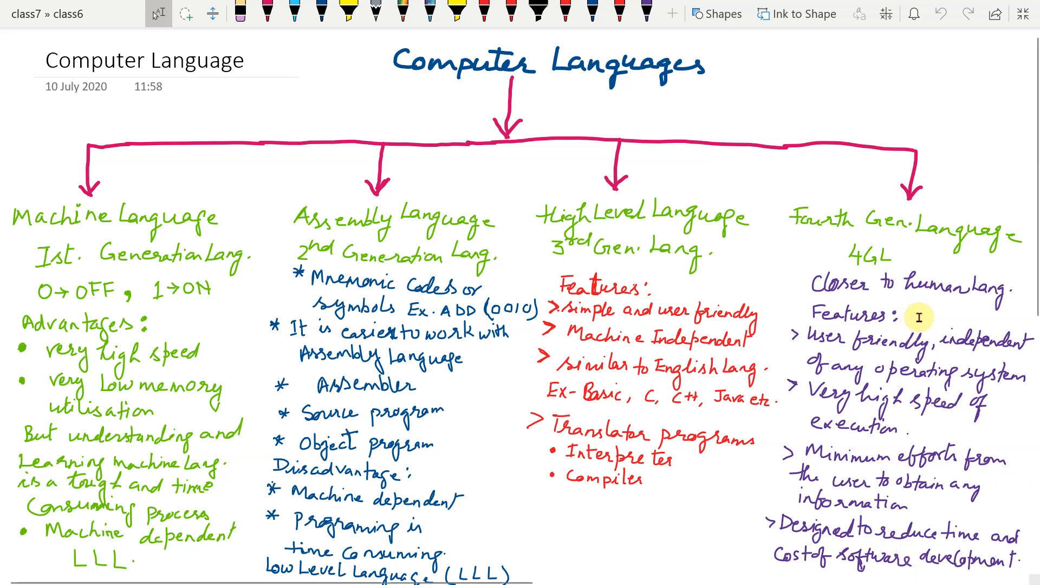
mouse_move(956, 368)
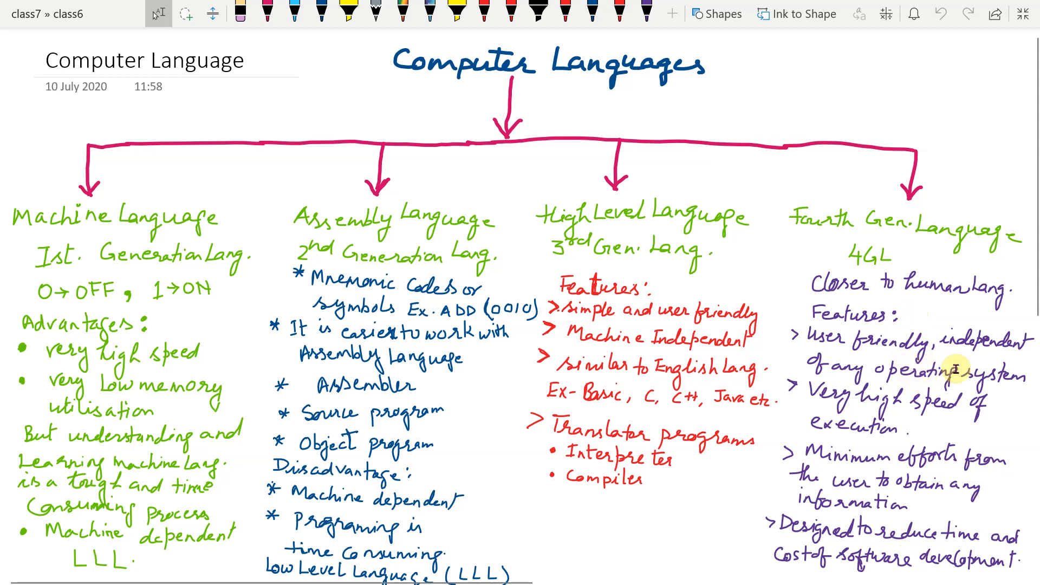
mouse_move(944, 404)
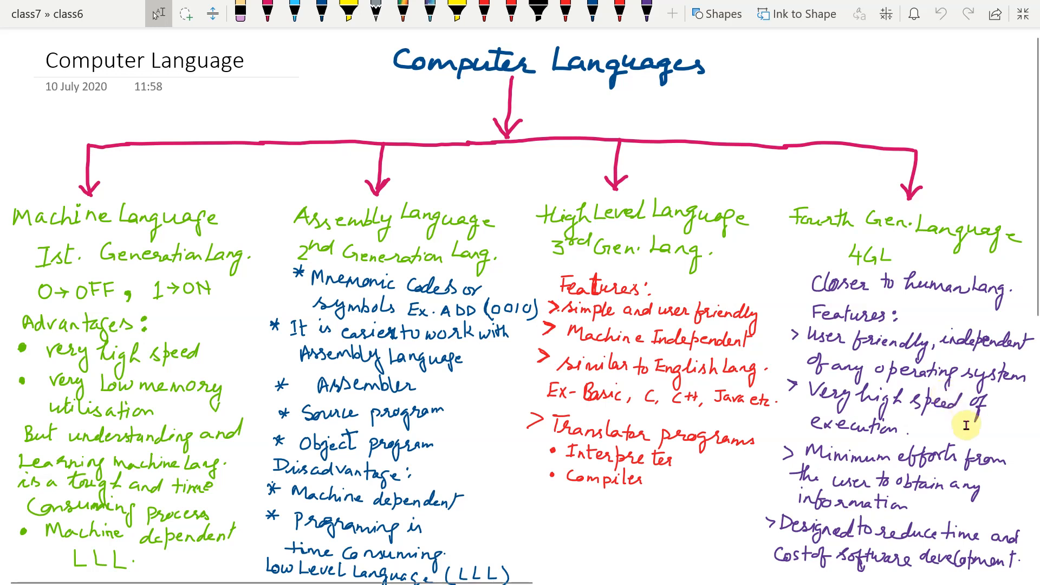
mouse_move(918, 408)
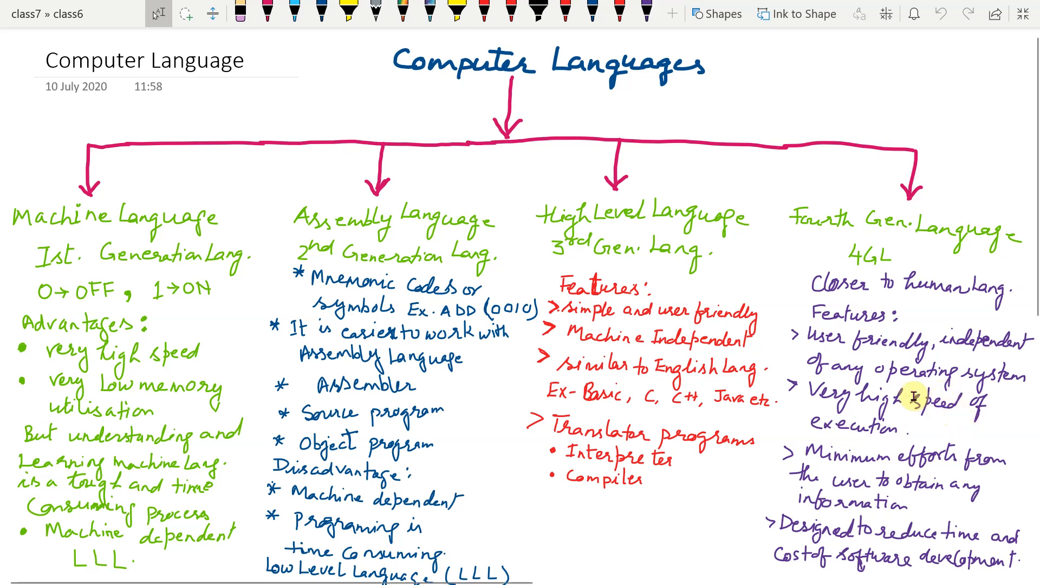
mouse_move(914, 409)
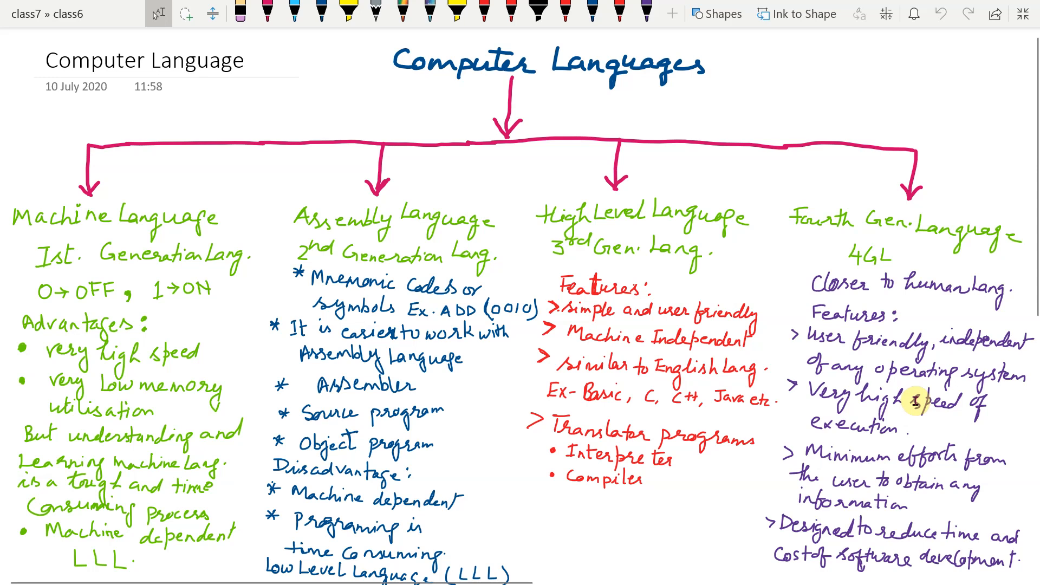
mouse_move(920, 403)
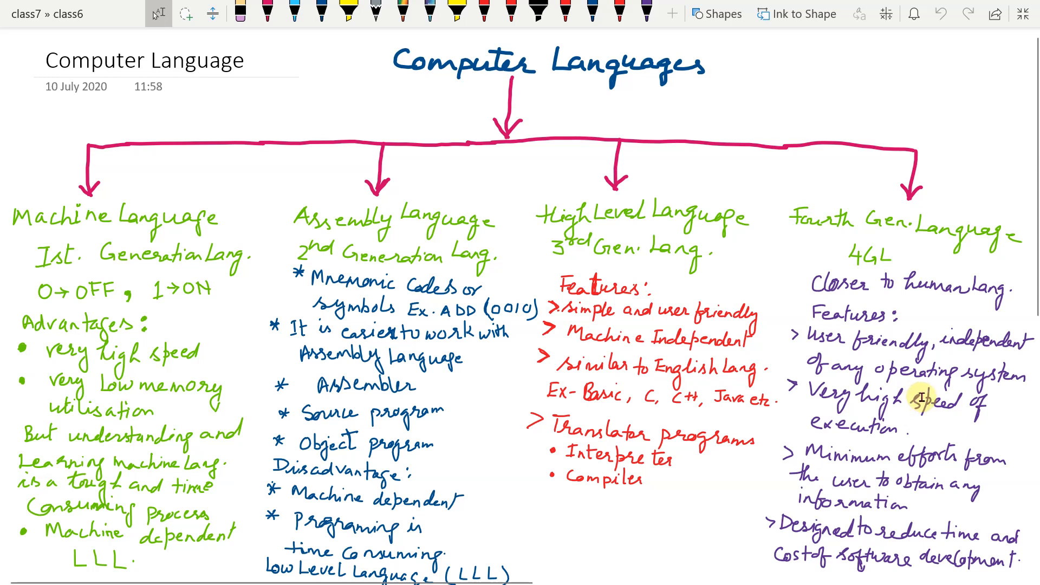